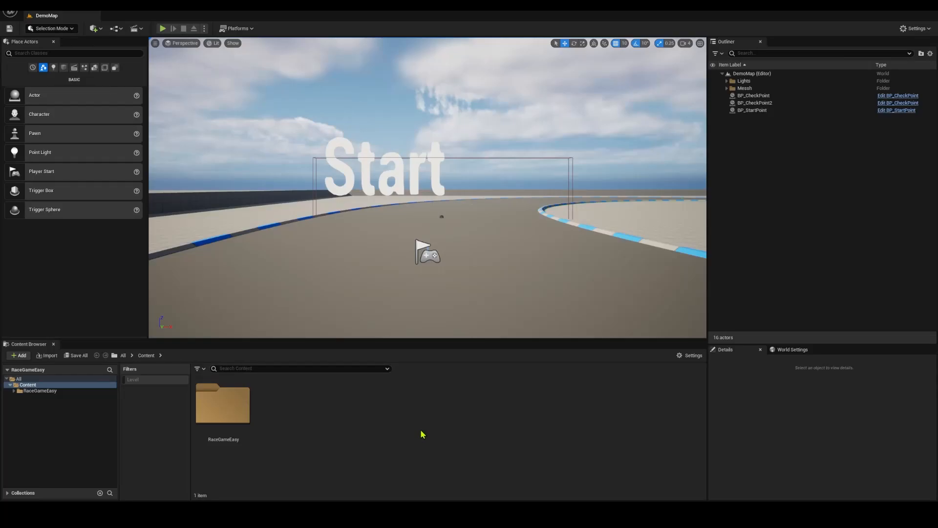
pyautogui.moveTo(225, 411)
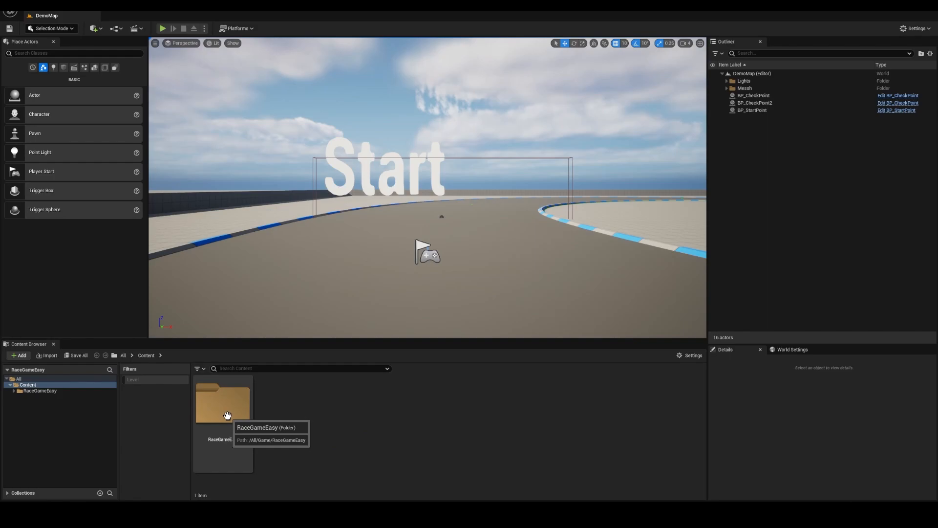
# Step: Open the RaceGameEasy folder, revealing Blueprints, CarAndTrack, HUD, VehicleTemplate and DemoMap
pyautogui.doubleClick(222, 401)
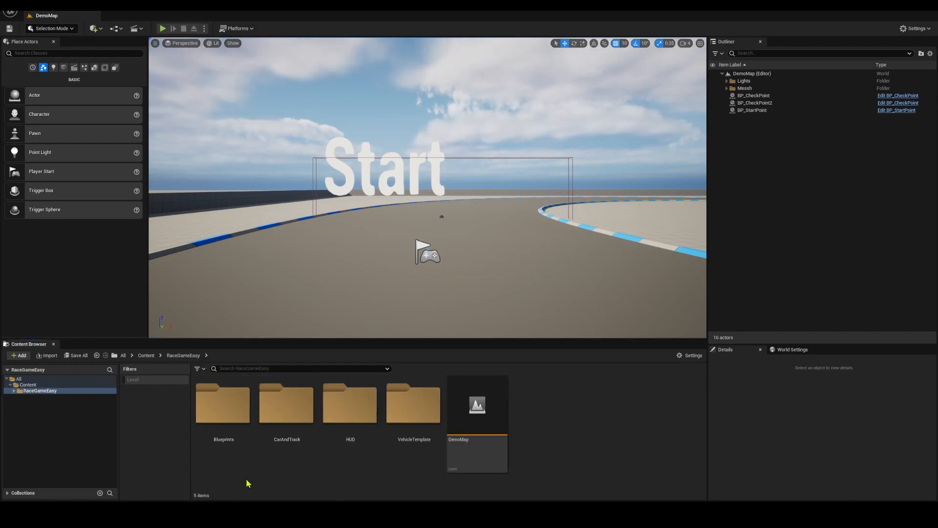
pyautogui.click(223, 402)
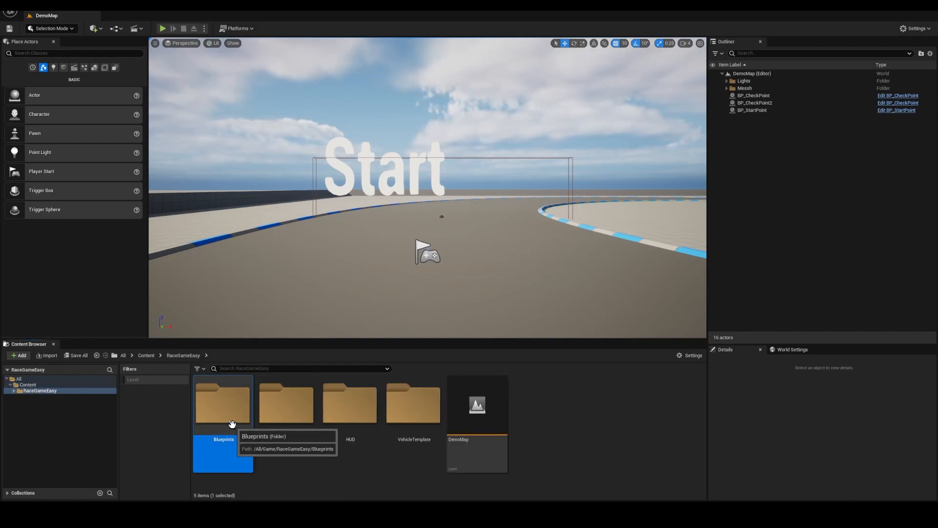
pyautogui.doubleClick(223, 404)
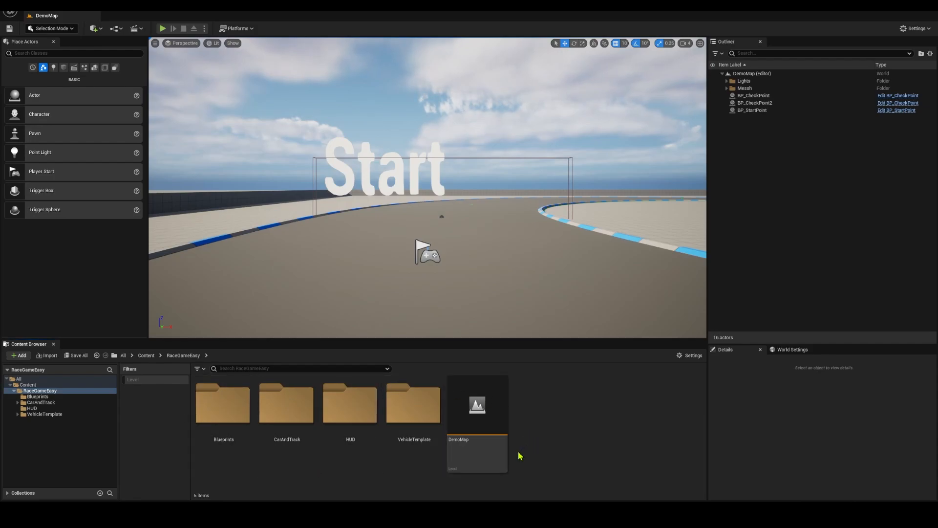
pyautogui.moveTo(536, 445)
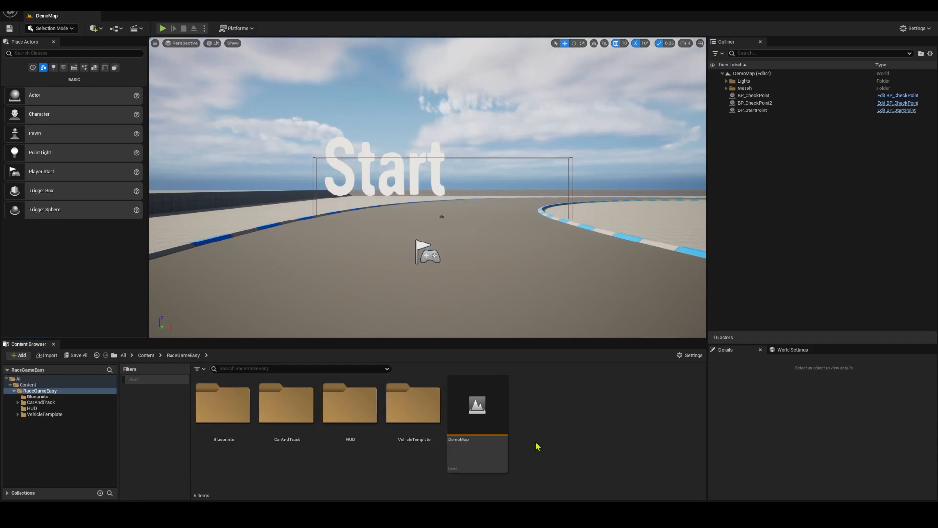
pyautogui.moveTo(140, 87)
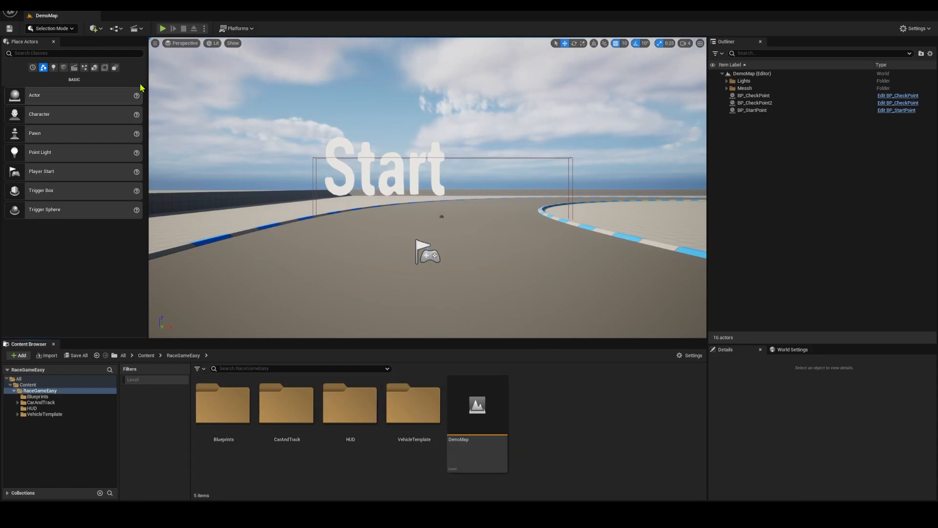
pyautogui.click(161, 29)
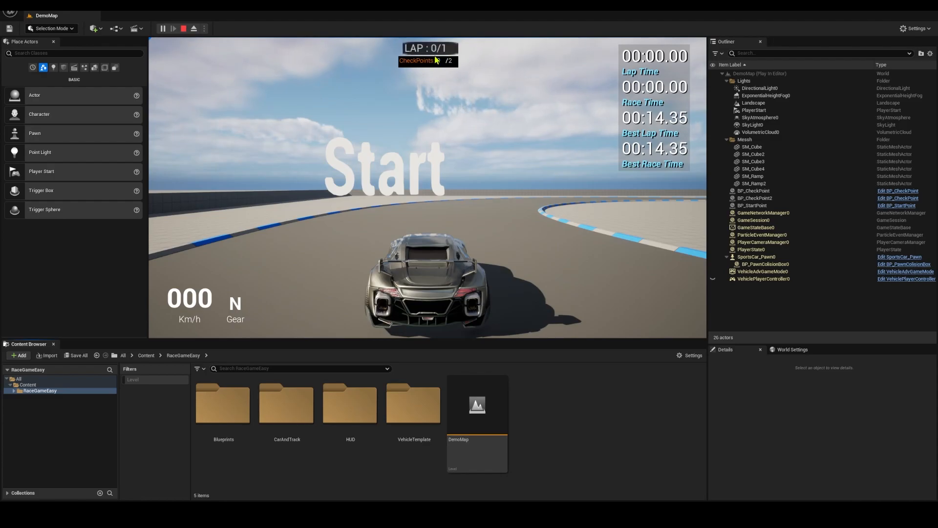
pyautogui.moveTo(445, 75)
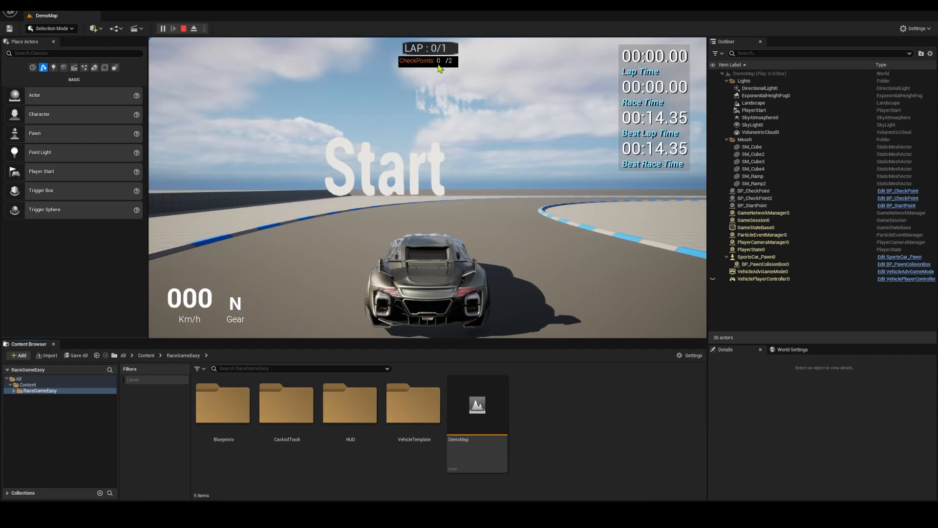
pyautogui.moveTo(310, 97)
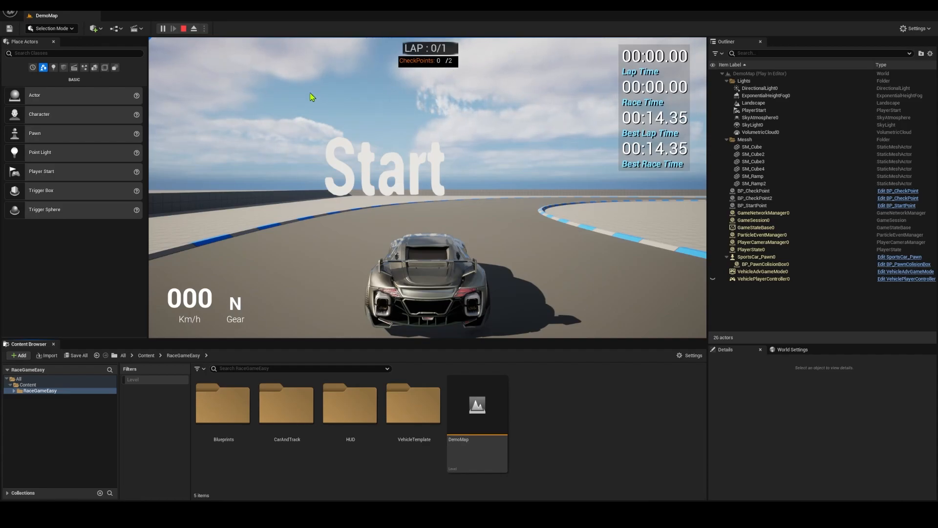
pyautogui.click(183, 29)
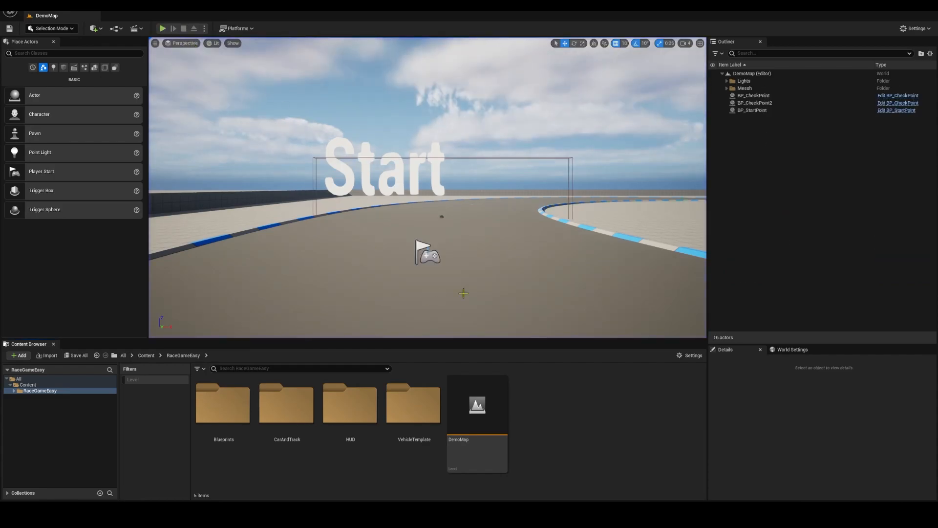
# Step: Set BP_StartPoint's Lap Count to 2 and play-test that the race counts two laps
pyautogui.click(752, 111)
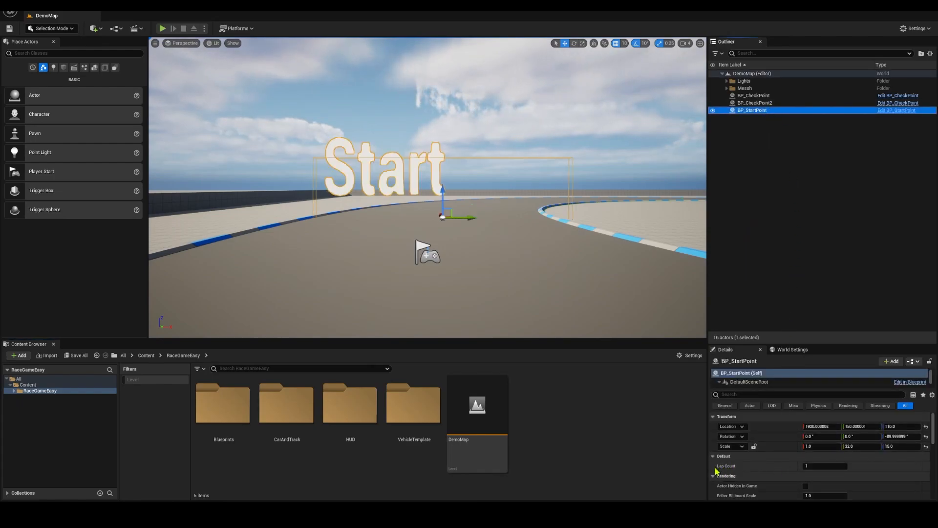
pyautogui.click(824, 465)
pyautogui.write('2')
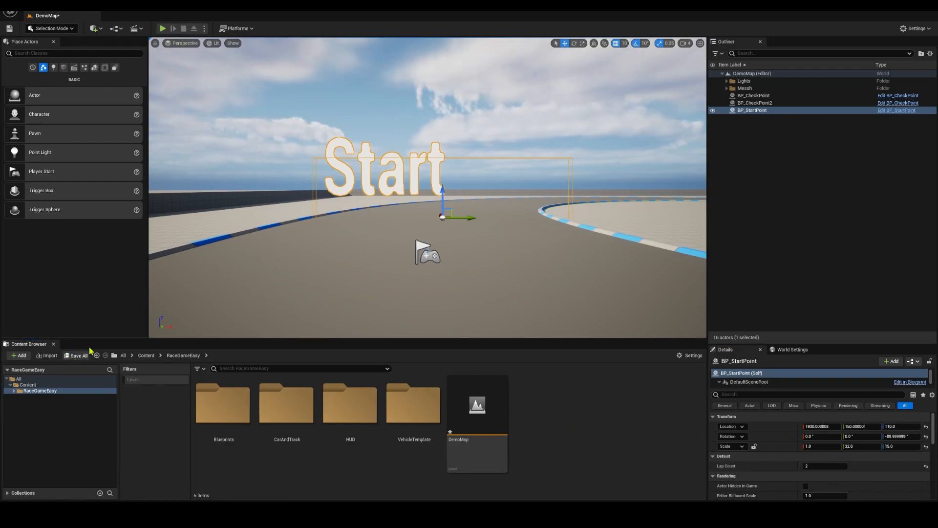
pyautogui.click(76, 355)
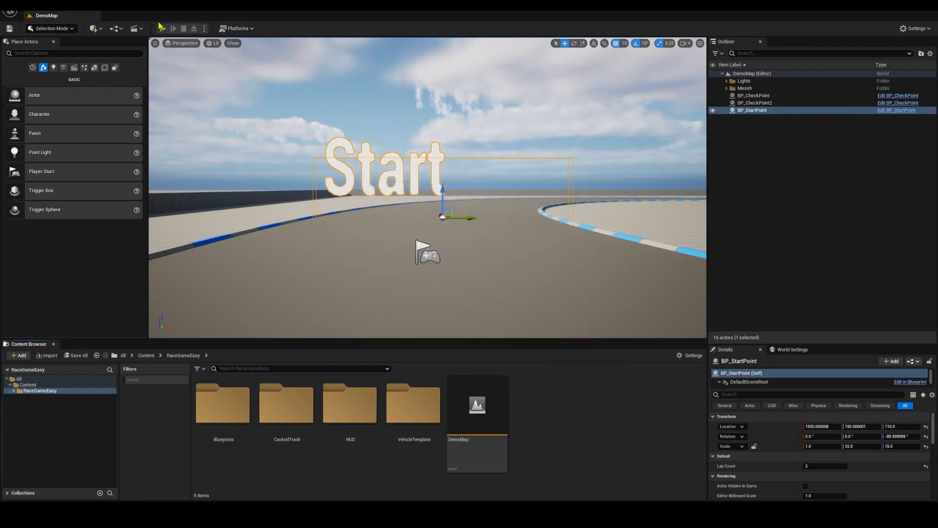
pyautogui.click(173, 28)
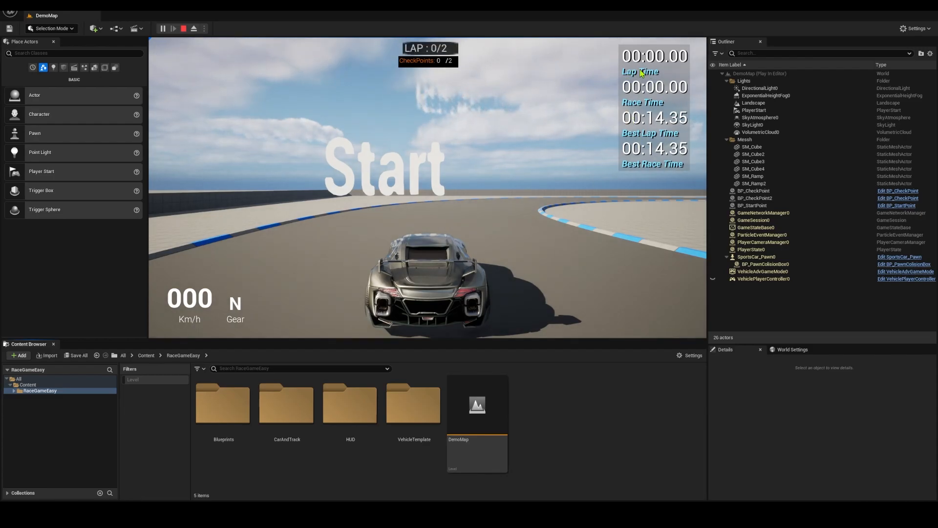
pyautogui.moveTo(477, 151)
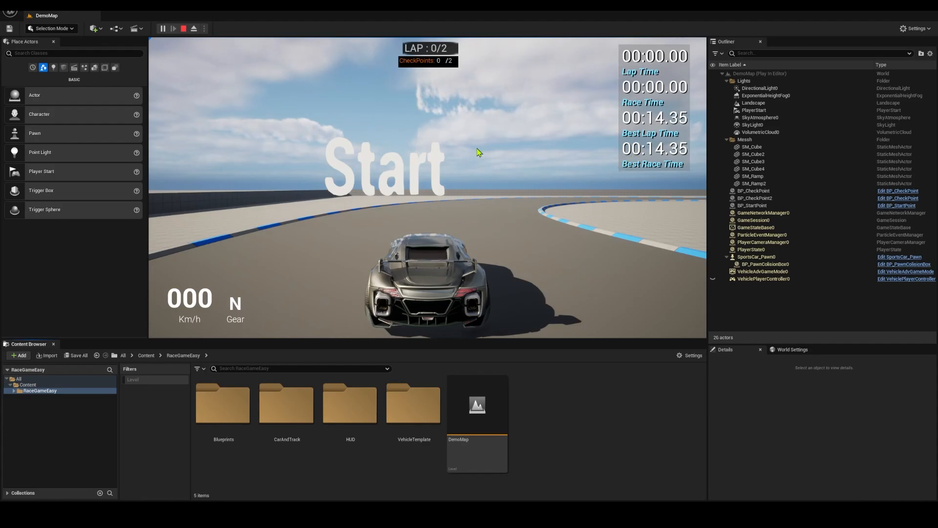
pyautogui.moveTo(233, 78)
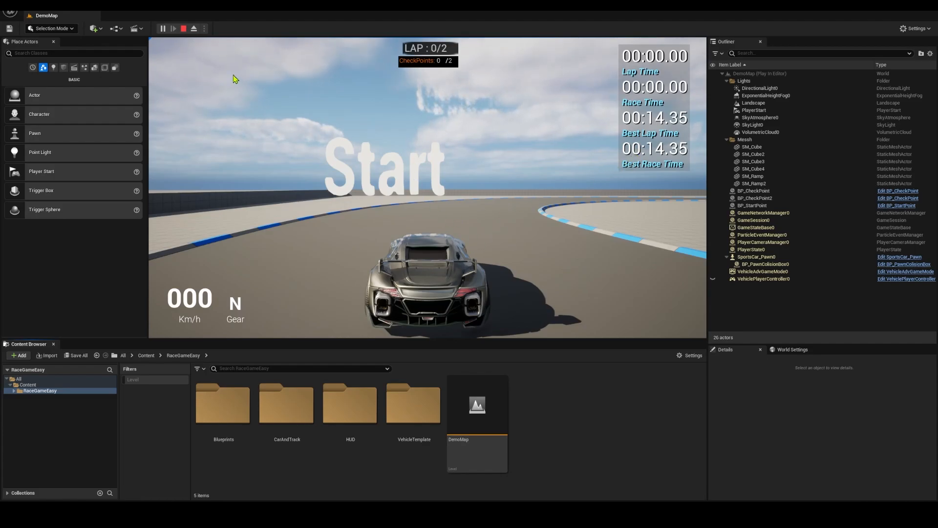
pyautogui.click(183, 28)
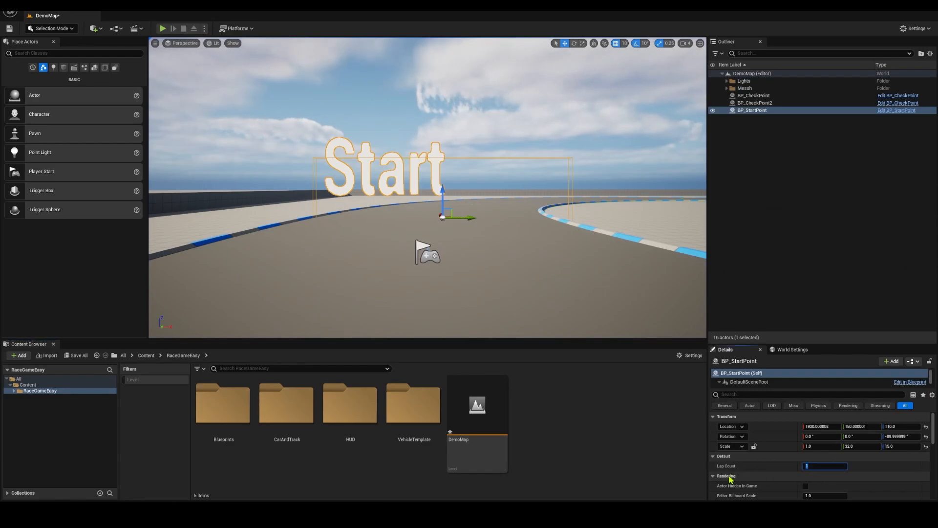
pyautogui.moveTo(162, 29)
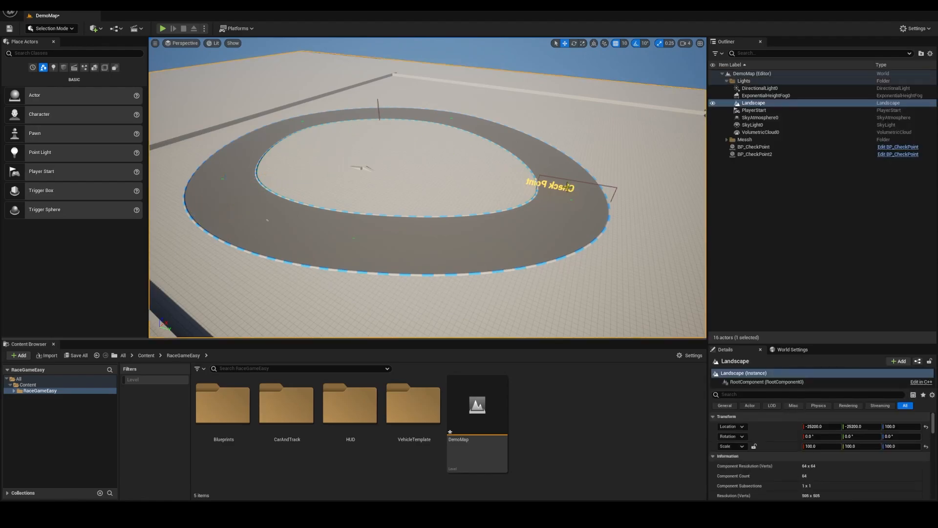
# Step: Delete BP_StartPoint, BP_CheckPoint and BP_CheckPoint2, leaving the bare track
pyautogui.rightClick(556, 185)
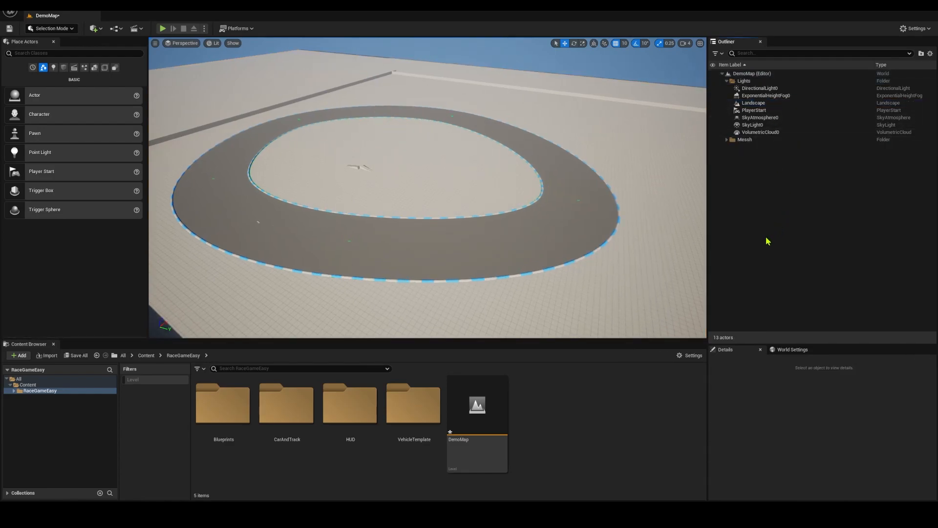
# Step: Place a new BP_StartPoint from the Blueprints folder onto the middle of the road
pyautogui.click(223, 404)
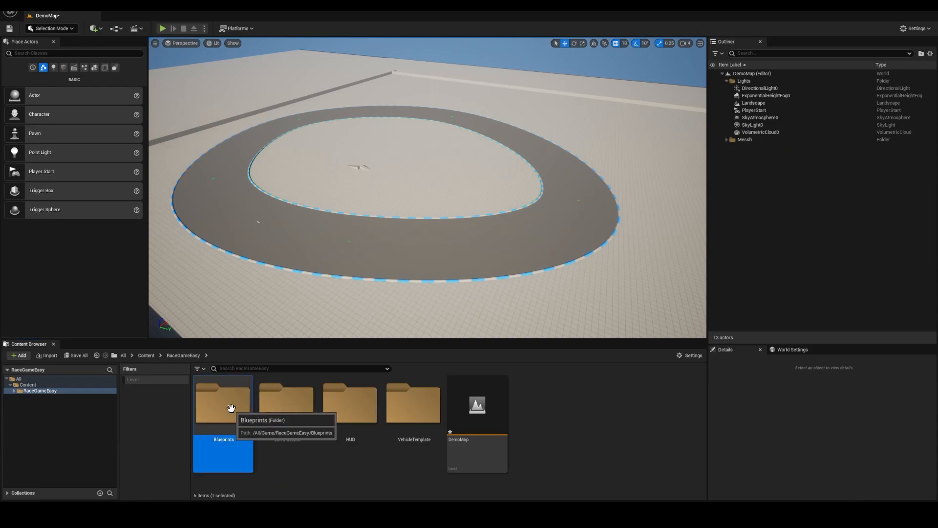
pyautogui.doubleClick(223, 404)
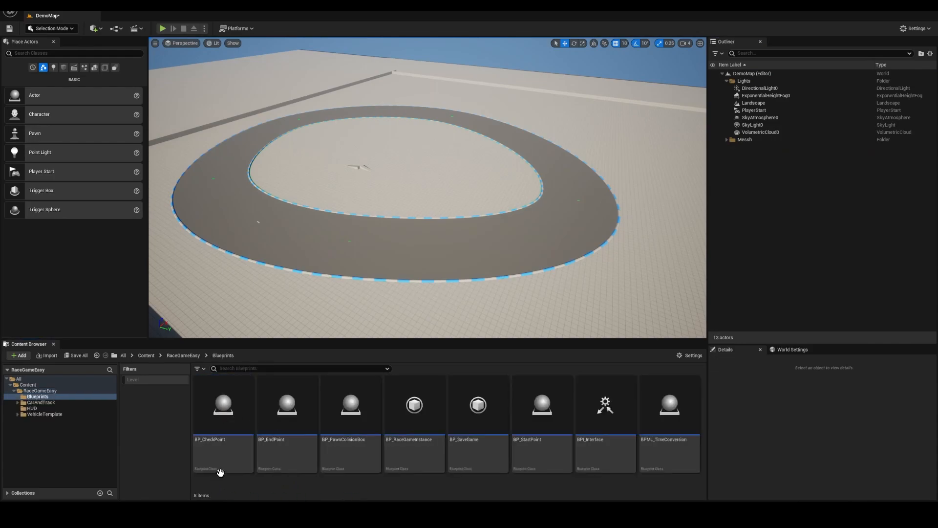
pyautogui.moveTo(414, 491)
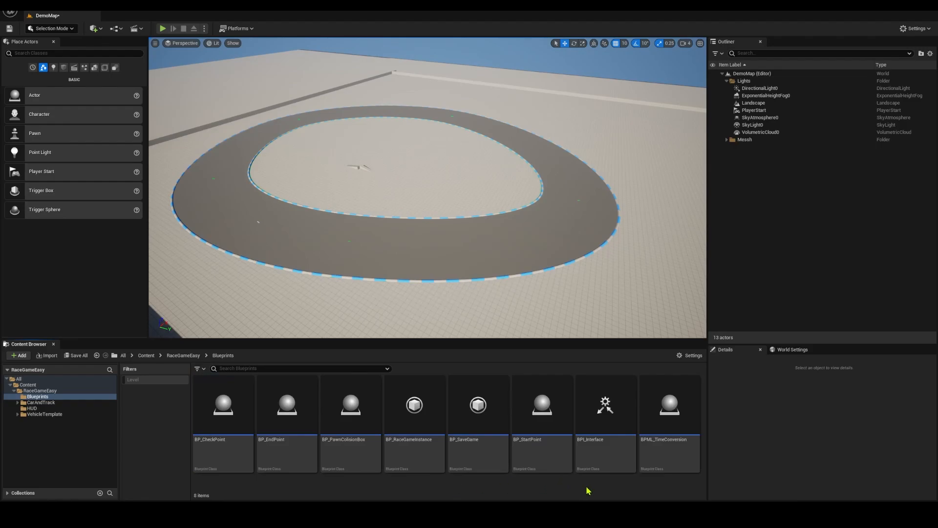
pyautogui.click(540, 405)
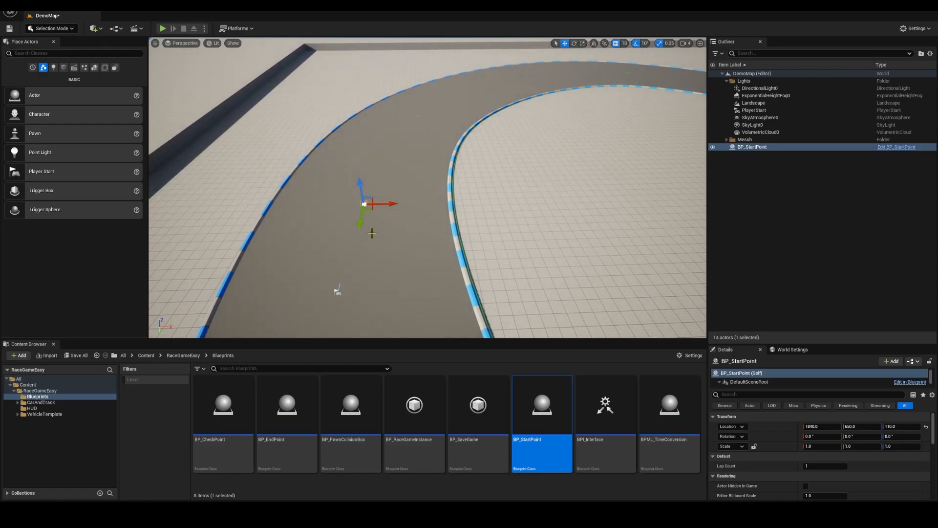
pyautogui.moveTo(365, 204); pyautogui.dragTo(356, 248)
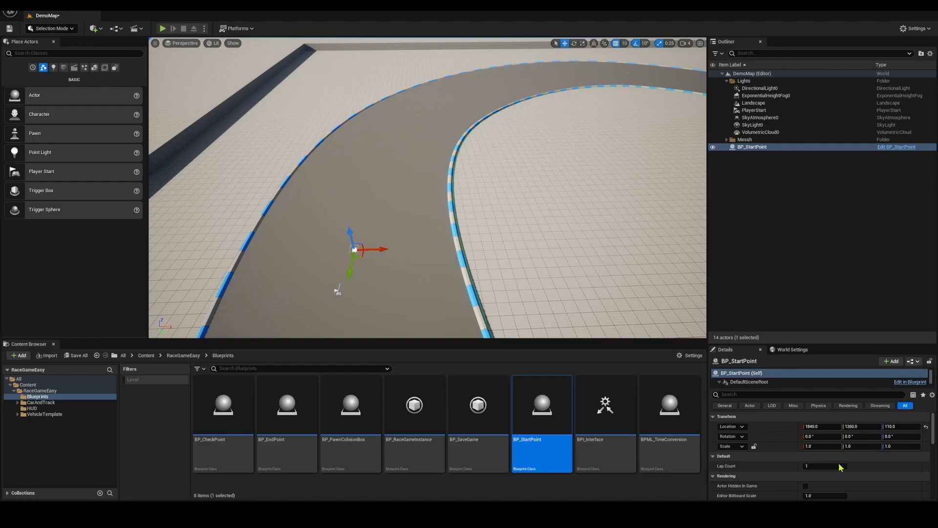
# Step: Scale the start point to 1, 32, 16 and rotate it -90 degrees on Z
pyautogui.click(862, 446)
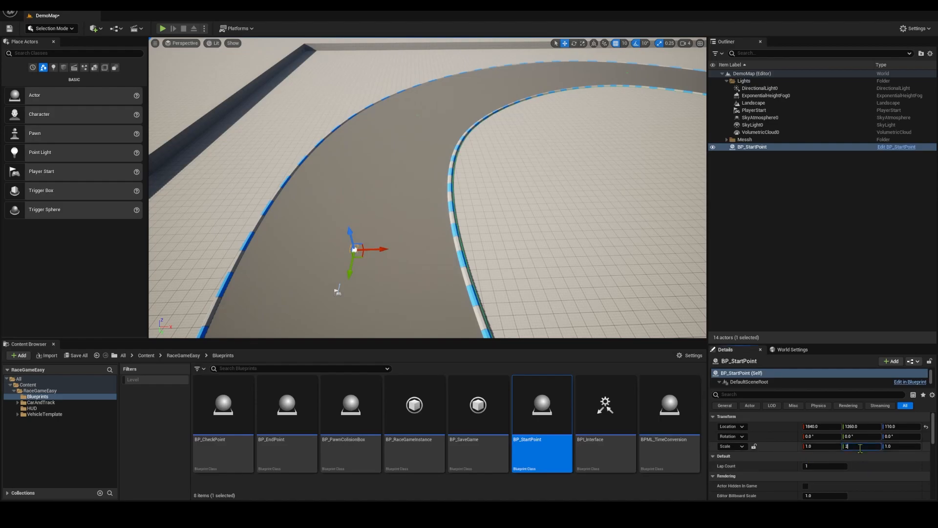
pyautogui.write('32.0')
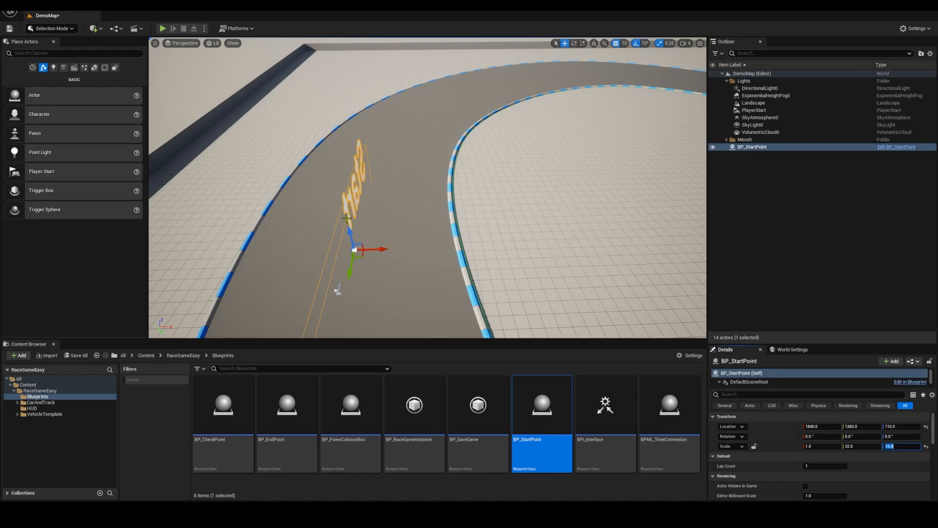
pyautogui.click(753, 103)
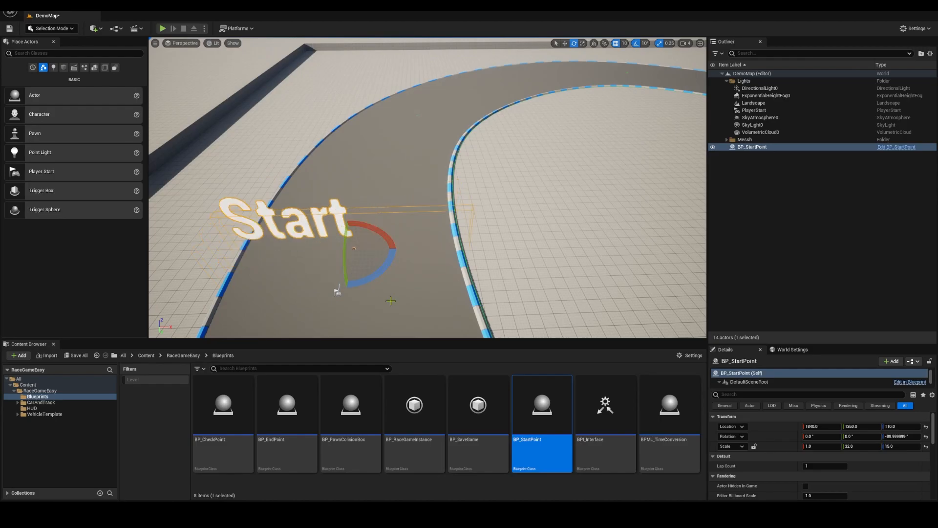
pyautogui.moveTo(162, 28)
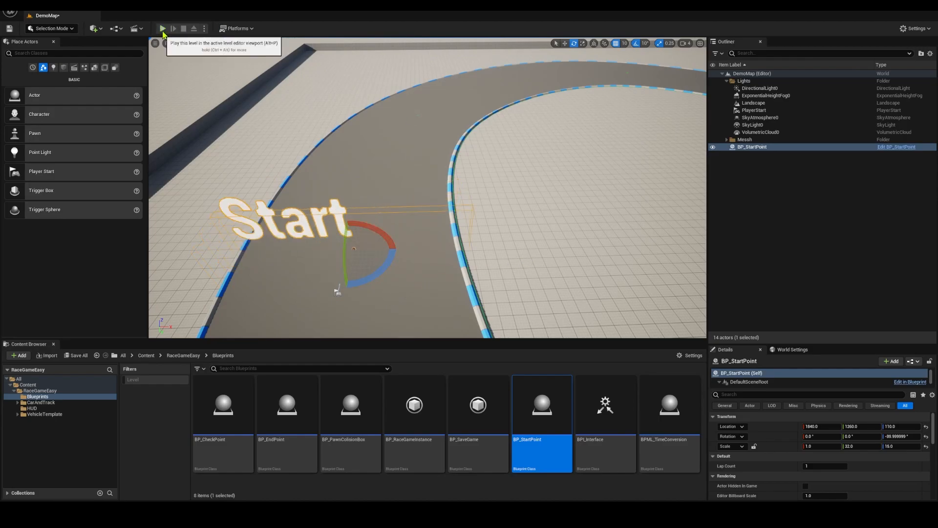
# Step: Play-test the level, note the 'No Check Point in Lvl' warning, and stop
pyautogui.click(161, 29)
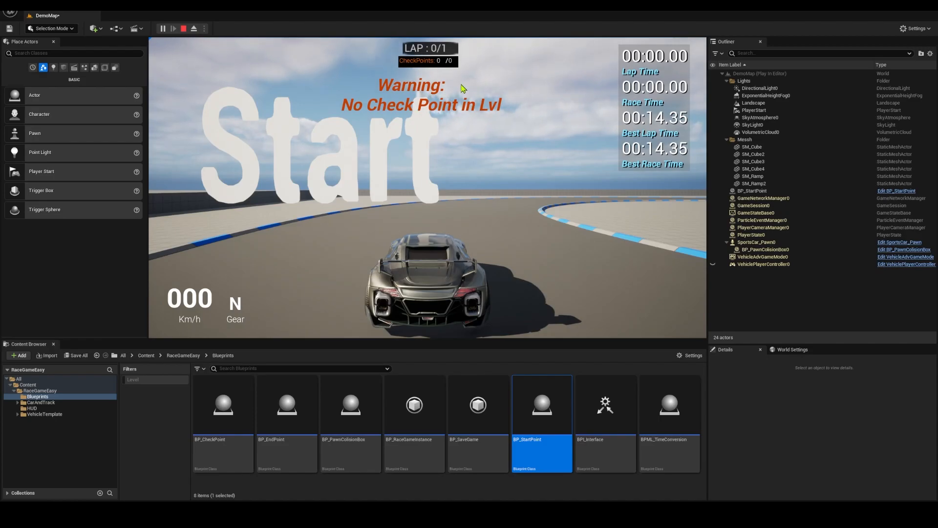
pyautogui.moveTo(470, 251)
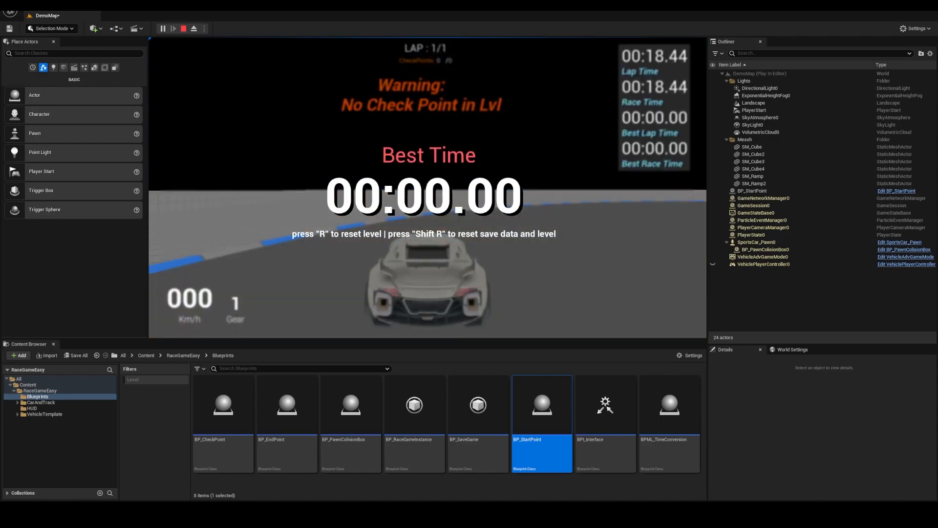
pyautogui.click(182, 28)
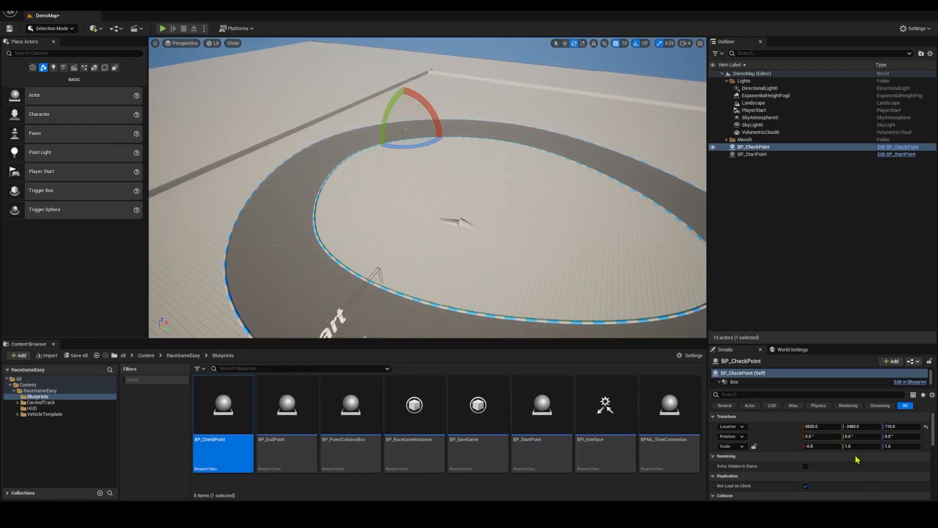
# Step: Scale the checkpoint to Y 32, Z 16, then duplicate it as BP_CheckPoint2 further around the curve
pyautogui.write('32')
pyautogui.write('16')
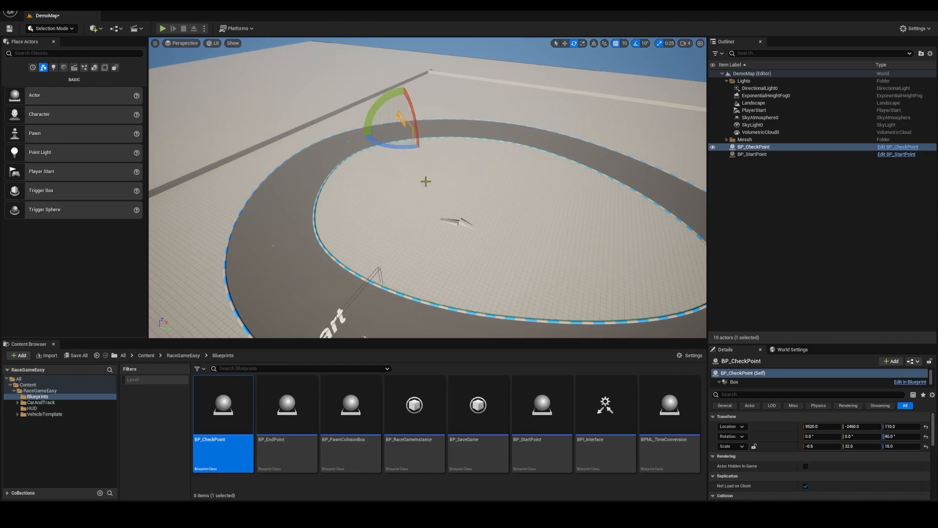
pyautogui.click(753, 102)
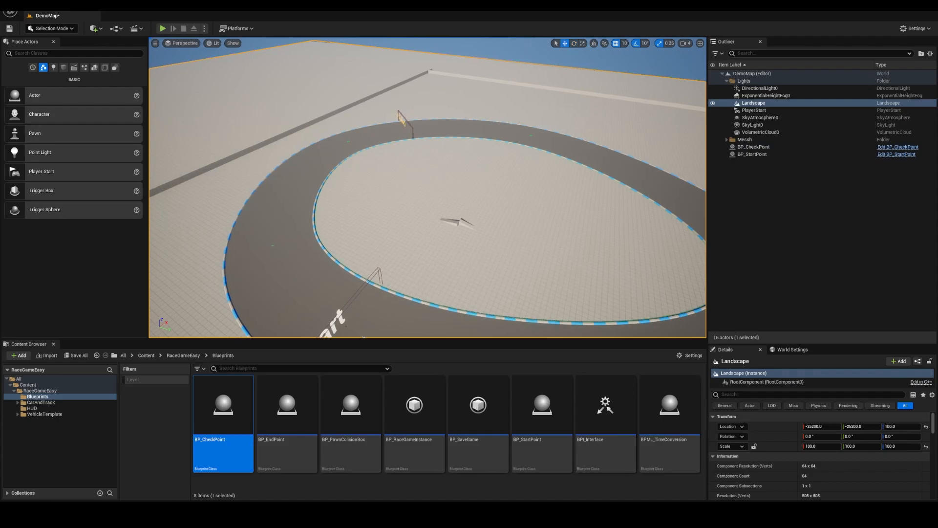
pyautogui.click(752, 147)
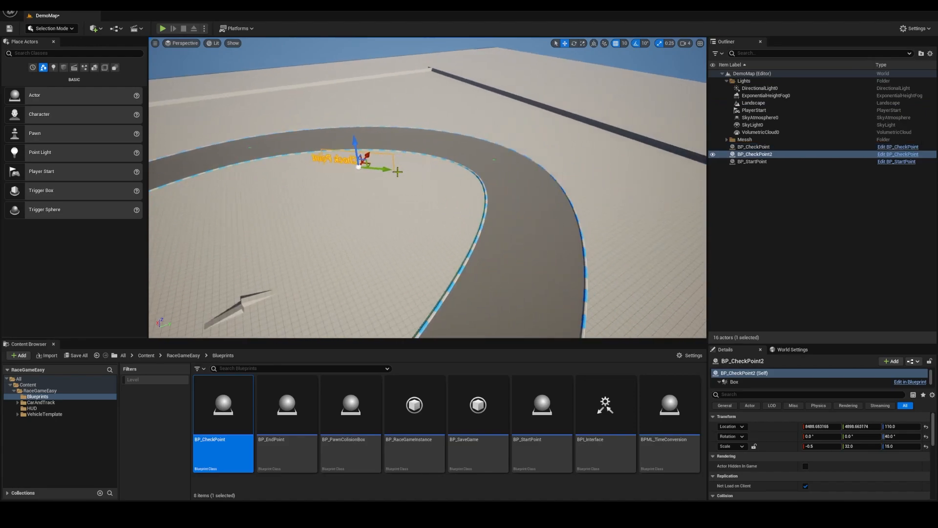
pyautogui.moveTo(358, 166); pyautogui.dragTo(519, 178)
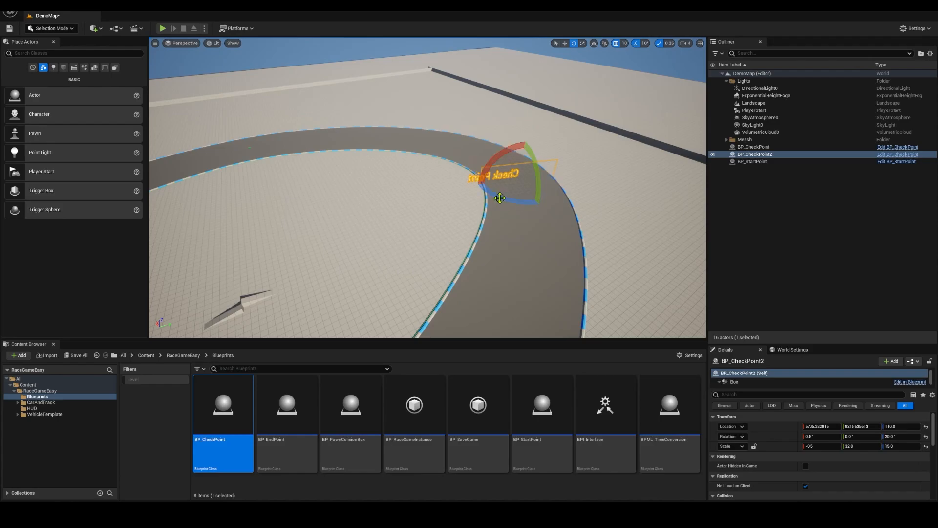
pyautogui.moveTo(519, 262)
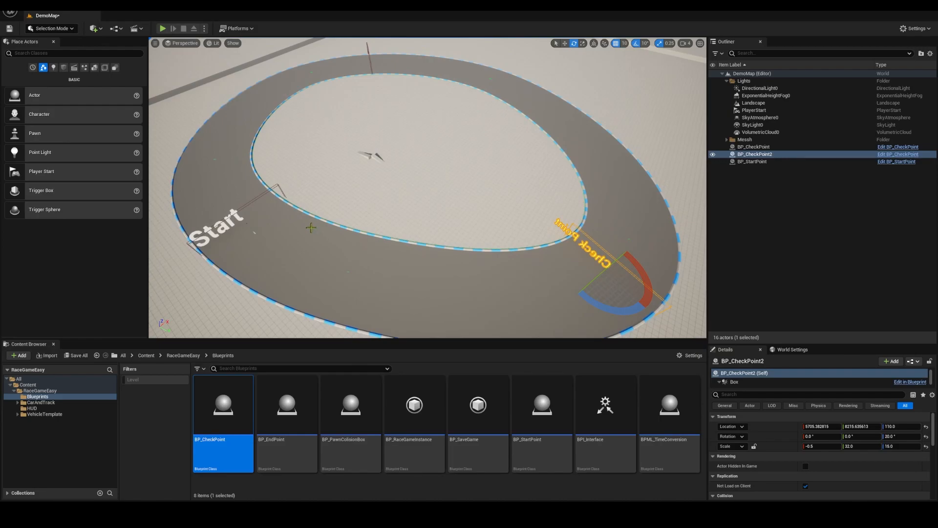
pyautogui.moveTo(428, 497)
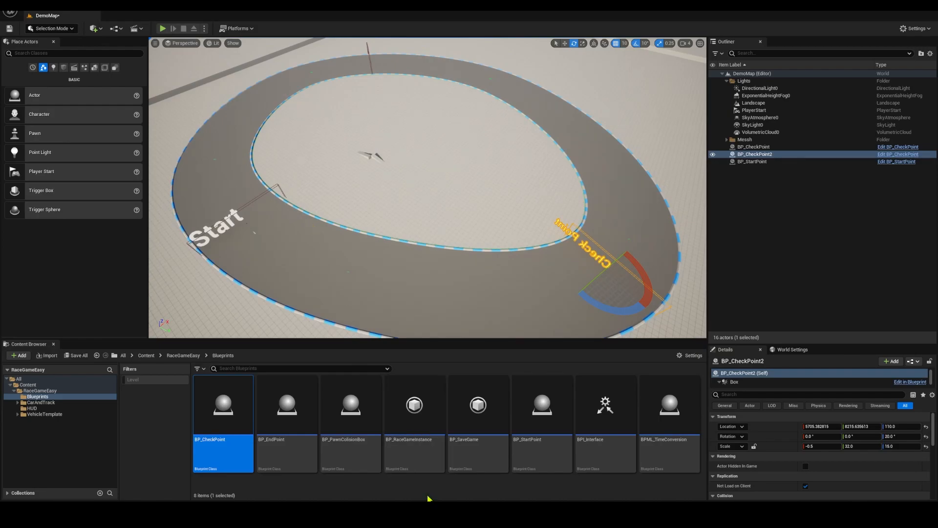
pyautogui.moveTo(162, 29)
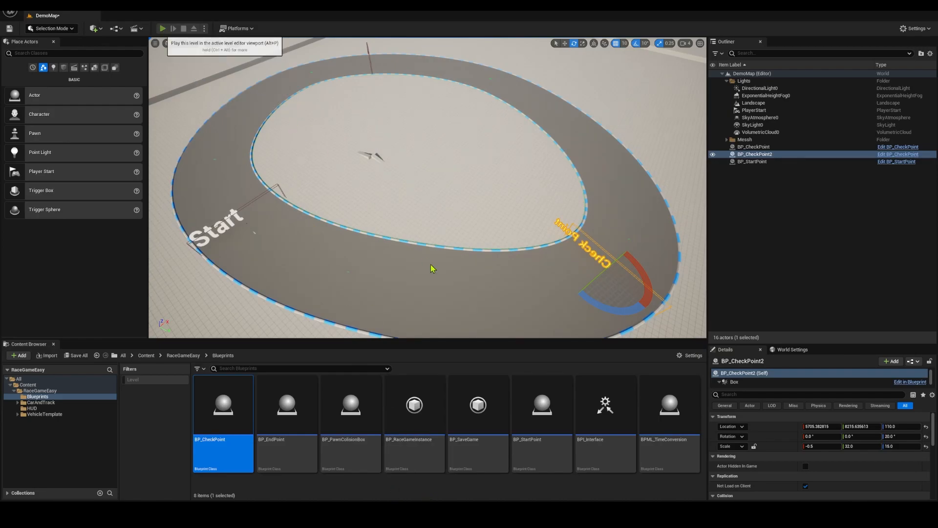
# Step: Drive a test lap through both checkpoints (best time 00:14.57), then stop the session
pyautogui.click(162, 29)
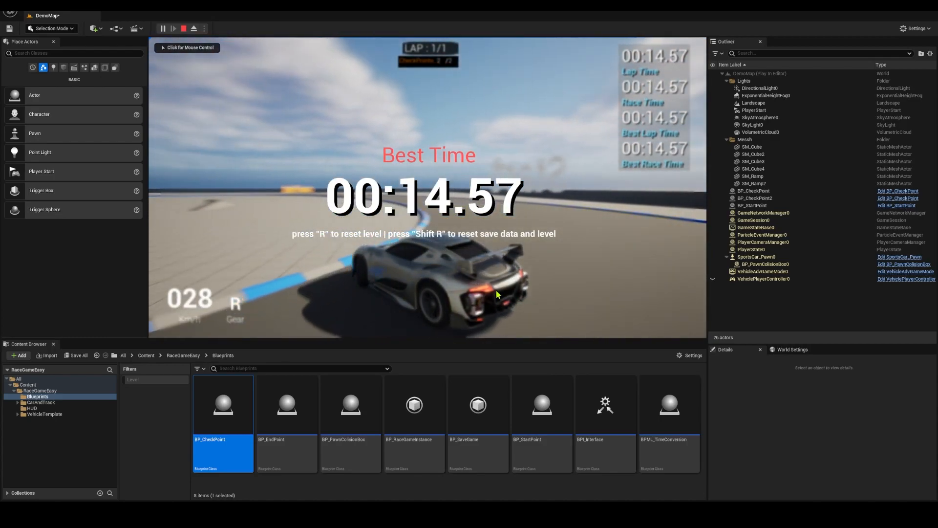
pyautogui.click(183, 29)
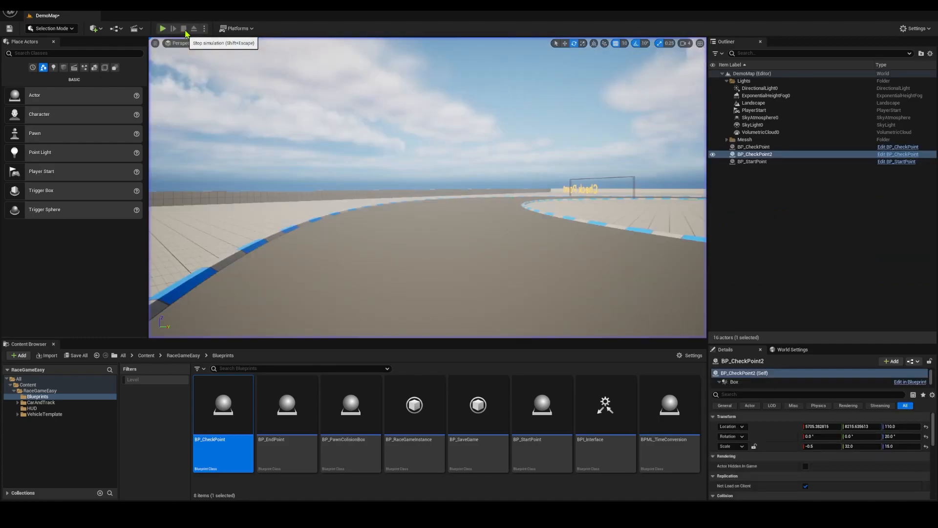
# Step: Return the content browser from Blueprints up to the RaceGameEasy folder
pyautogui.click(162, 28)
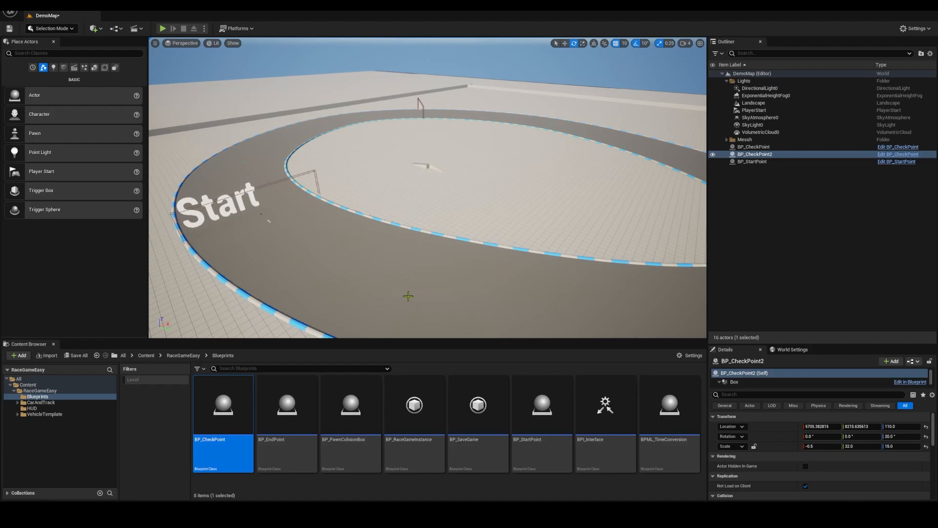
pyautogui.moveTo(350, 419)
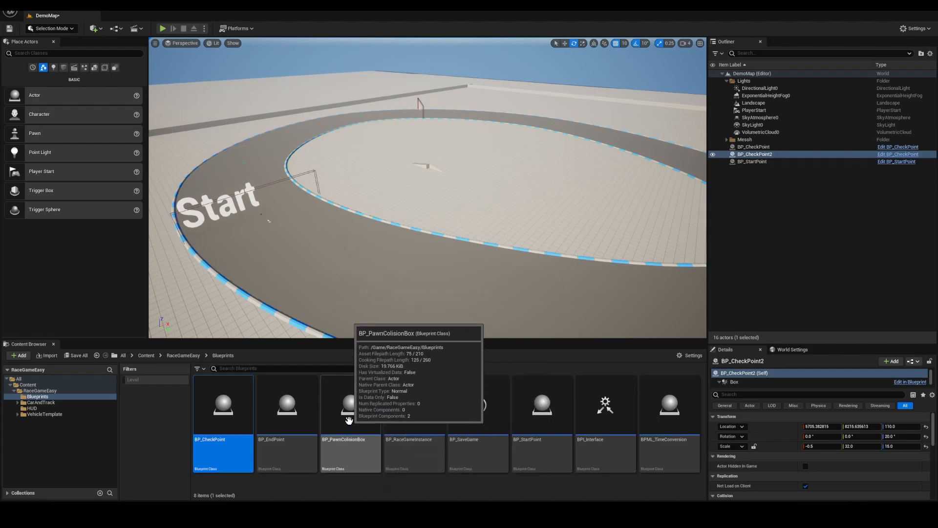
pyautogui.moveTo(239, 378)
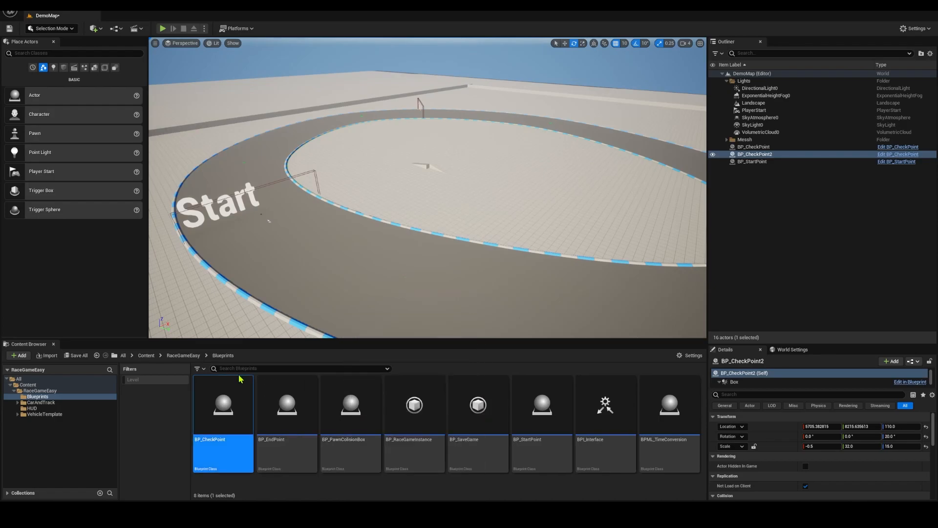
pyautogui.click(146, 355)
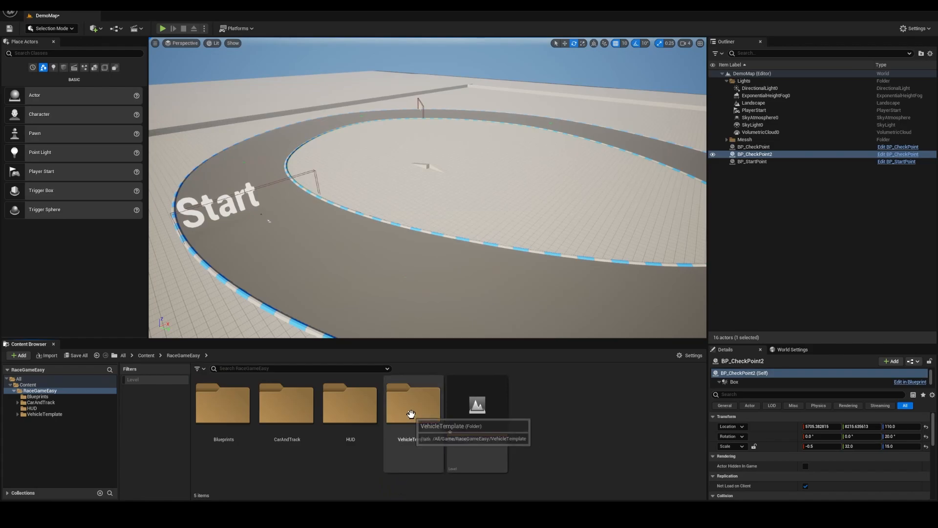
# Step: Open OffroadCar_Pawn from VehicleTemplate > Blueprints > OffroadCar in the blueprint editor
pyautogui.doubleClick(412, 401)
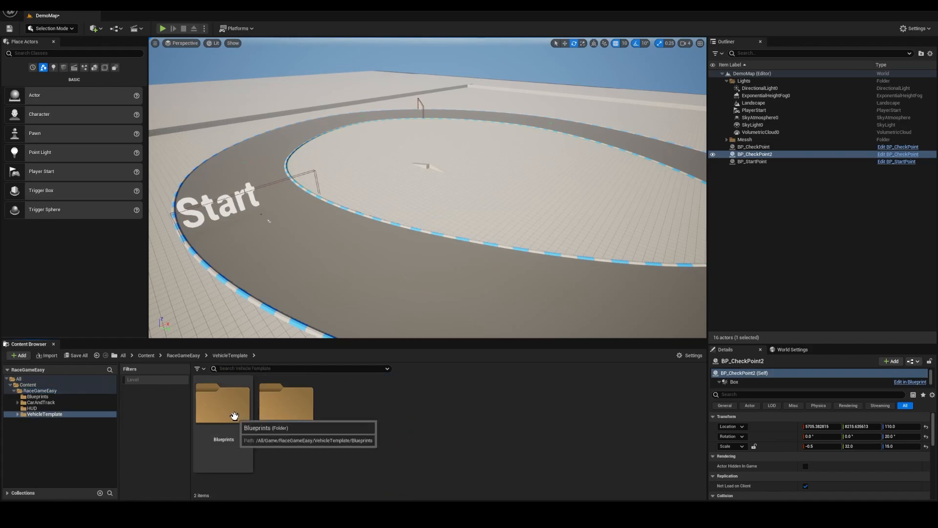
pyautogui.doubleClick(223, 401)
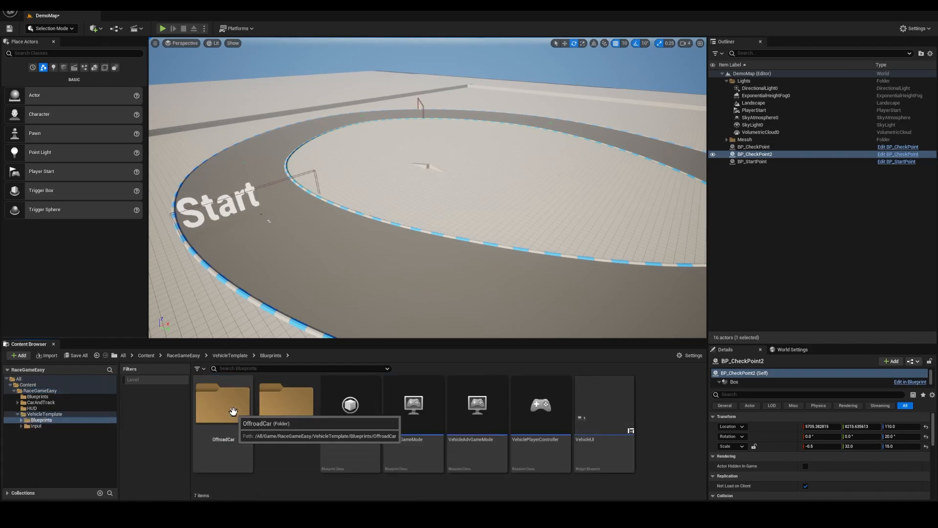
pyautogui.doubleClick(222, 404)
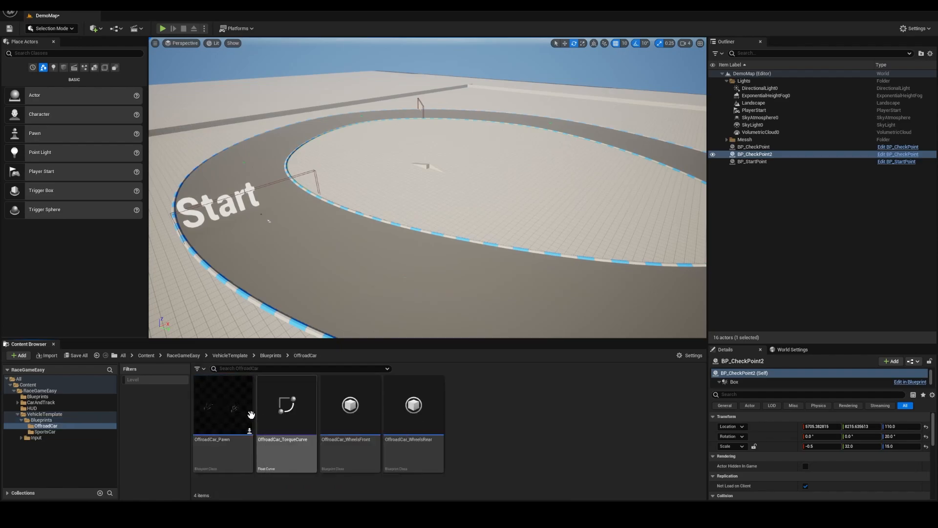
pyautogui.click(222, 419)
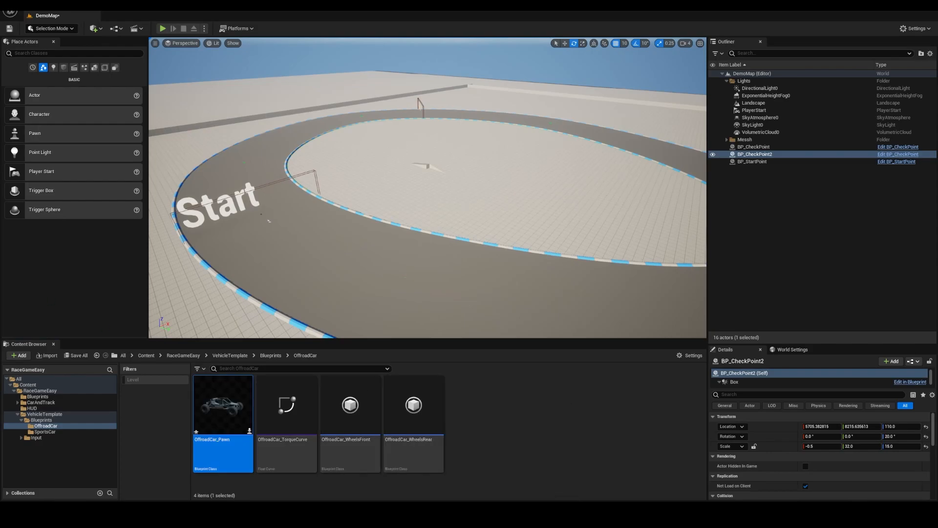
pyautogui.doubleClick(222, 405)
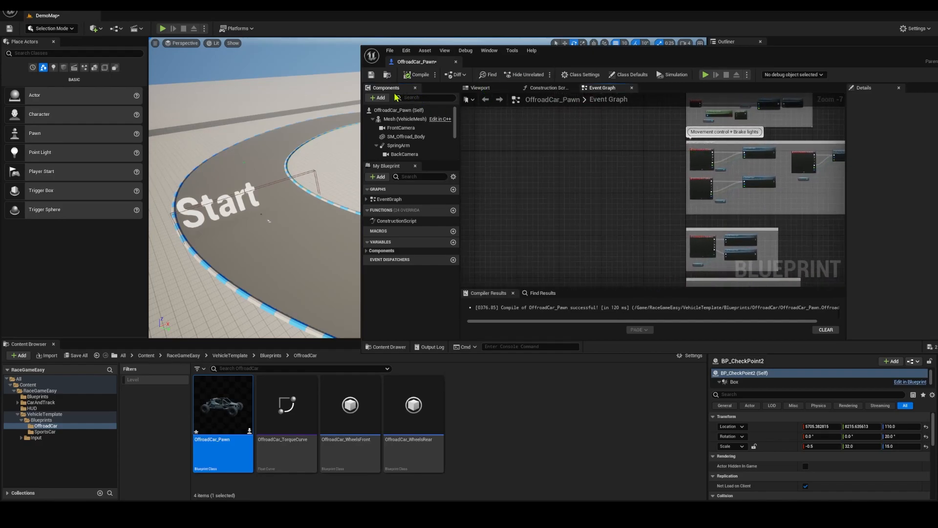
# Step: Add BP_PawnCollisionBox to the car, move it up toward the front, and close the blueprint
pyautogui.click(480, 87)
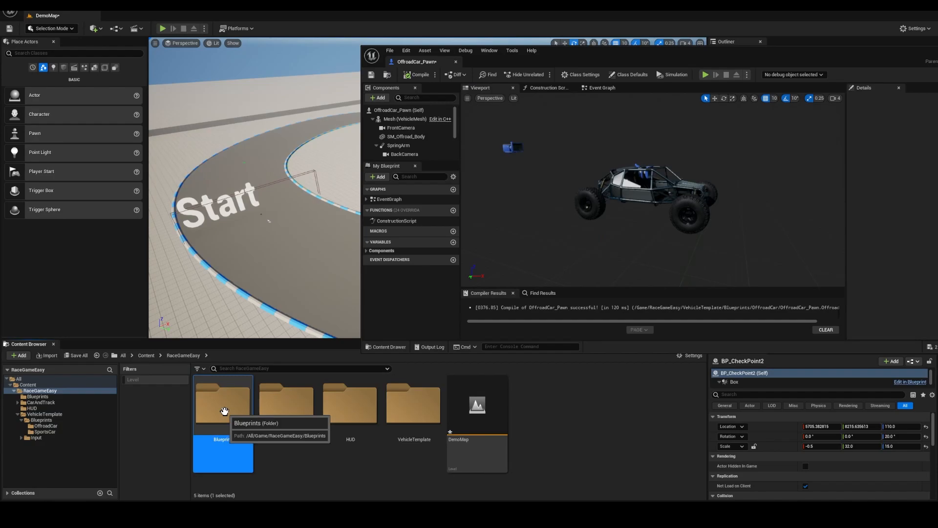
pyautogui.doubleClick(223, 404)
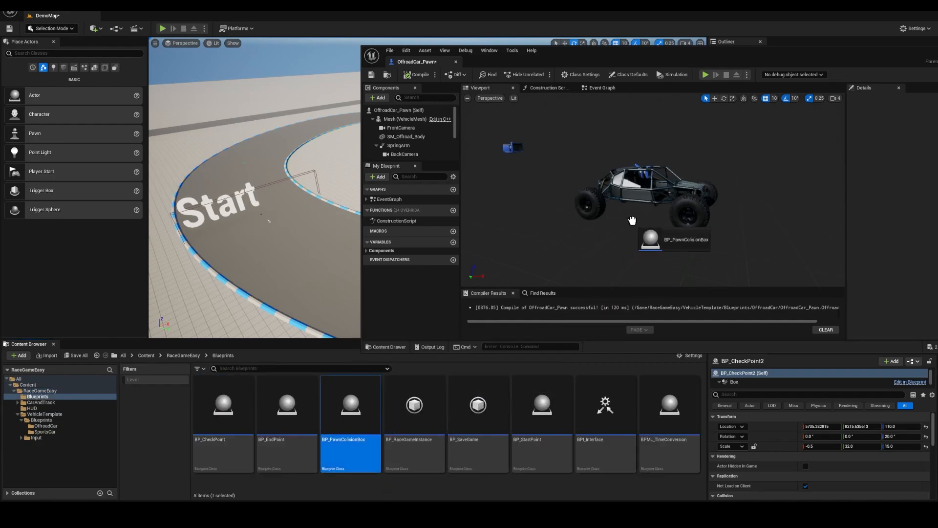
pyautogui.click(407, 118)
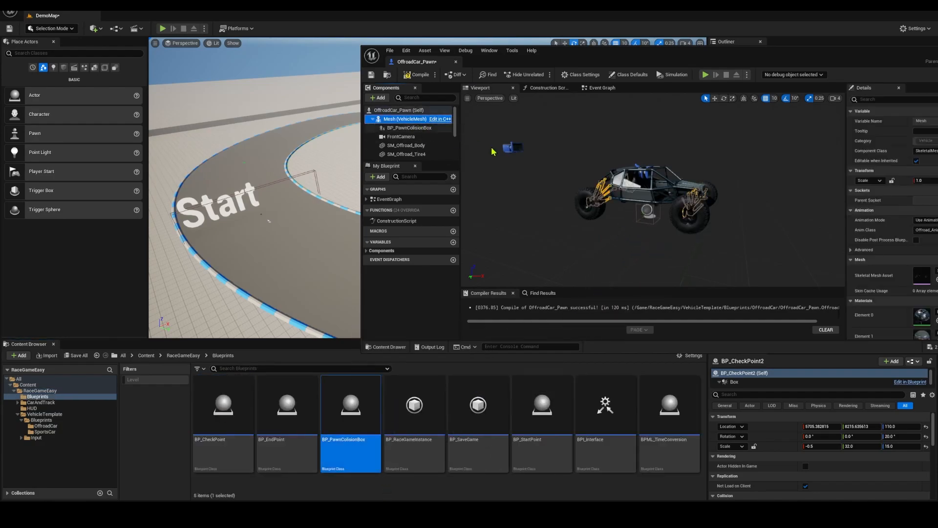
pyautogui.click(409, 127)
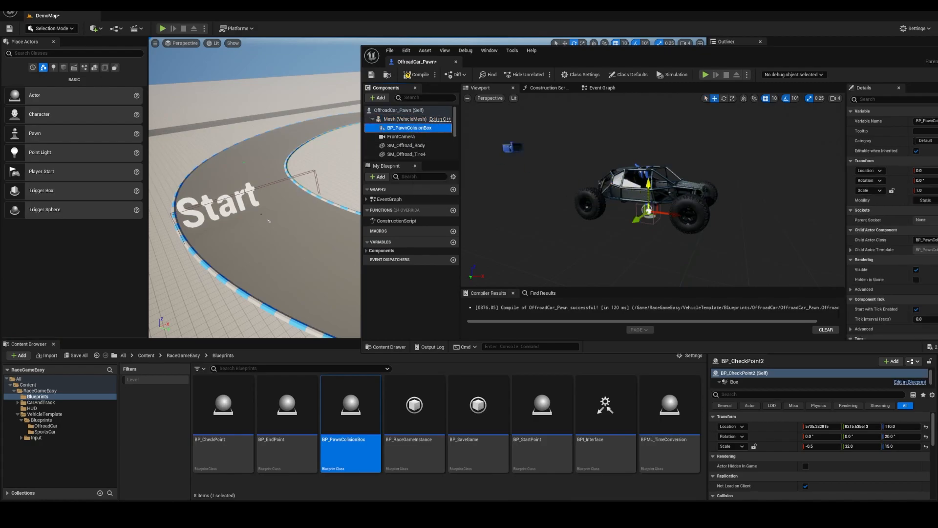
pyautogui.moveTo(648, 209); pyautogui.dragTo(700, 161)
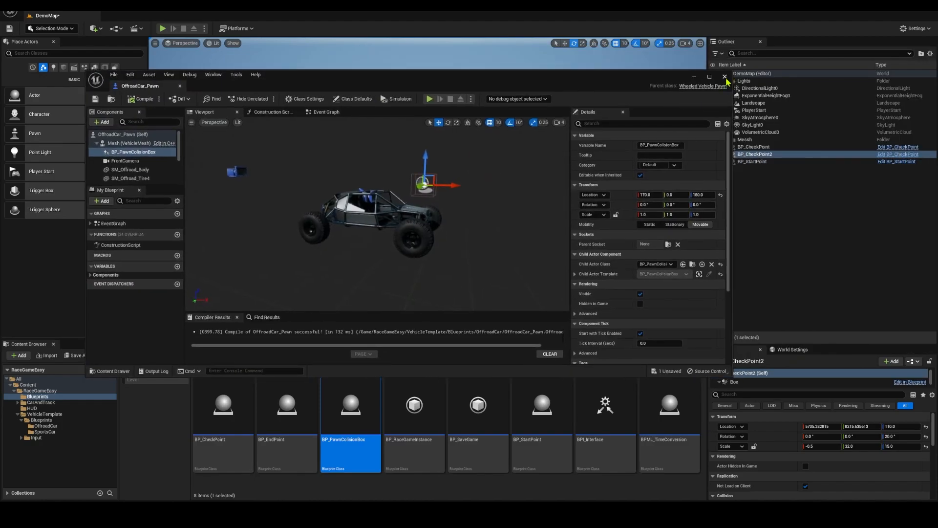
pyautogui.click(724, 77)
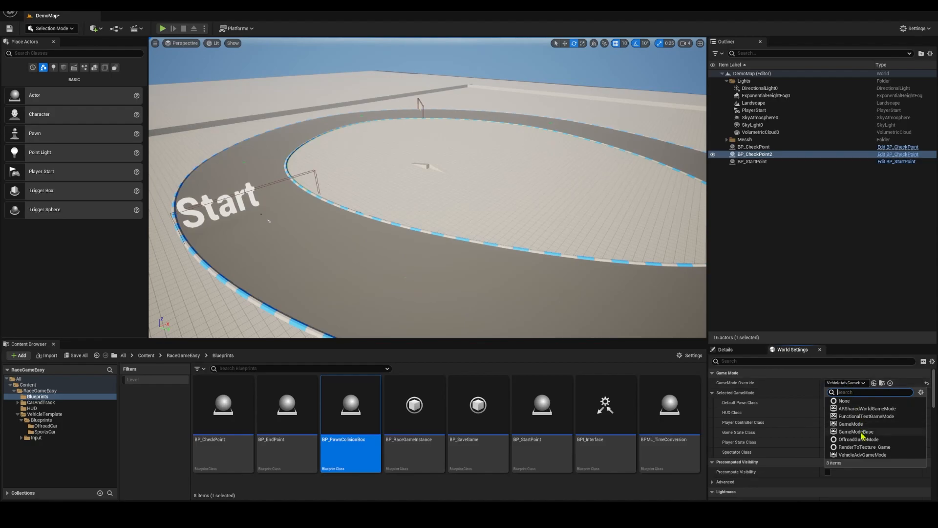
# Step: Set GameMode Override to OffroadGameMode, then play a lap to a 00:14.57 finish and stop
pyautogui.click(860, 438)
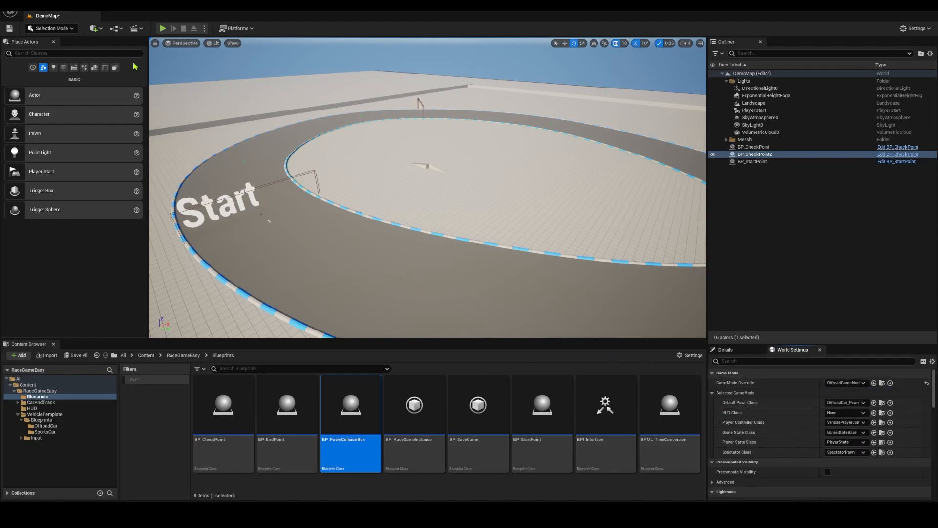
pyautogui.click(162, 28)
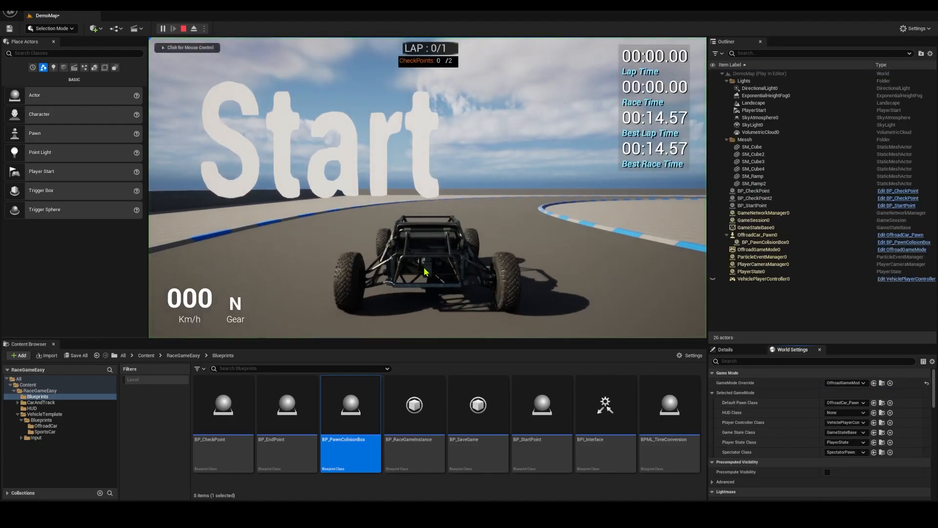
pyautogui.click(426, 271)
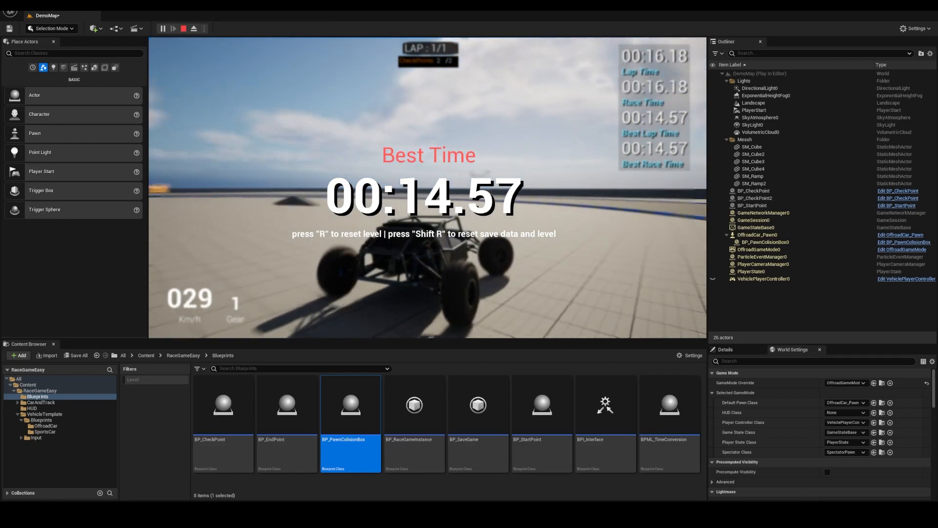
pyautogui.click(182, 29)
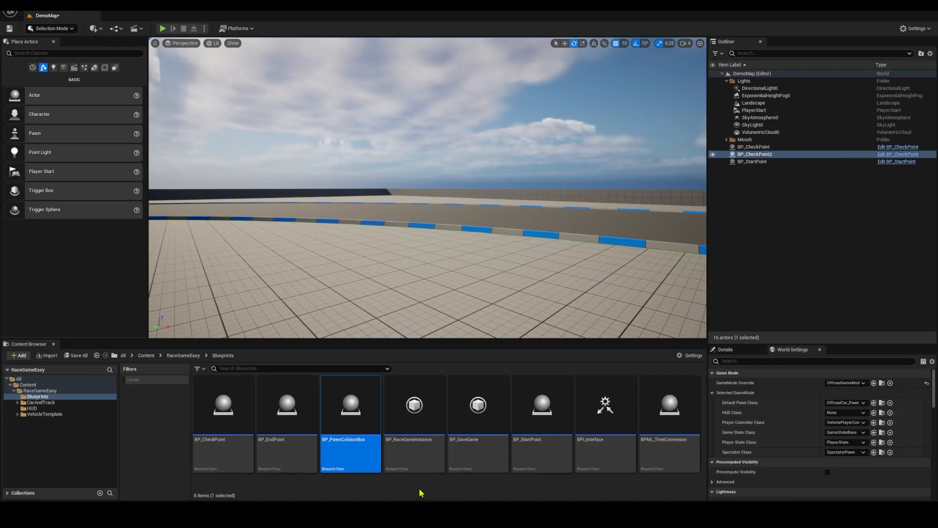
# Step: Select BP_RaceGameInstance in the Blueprints folder and bring up the Edit menu for Project Settings
pyautogui.click(413, 404)
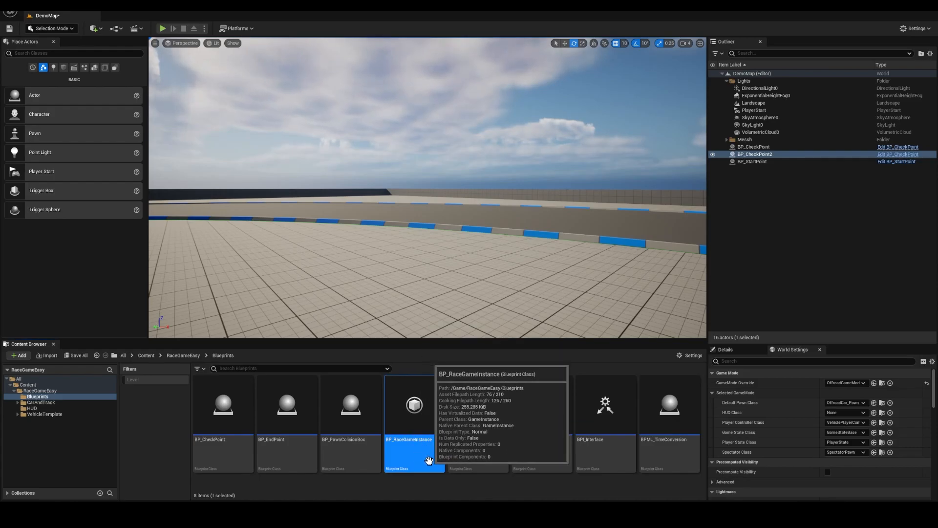
pyautogui.moveTo(418, 489)
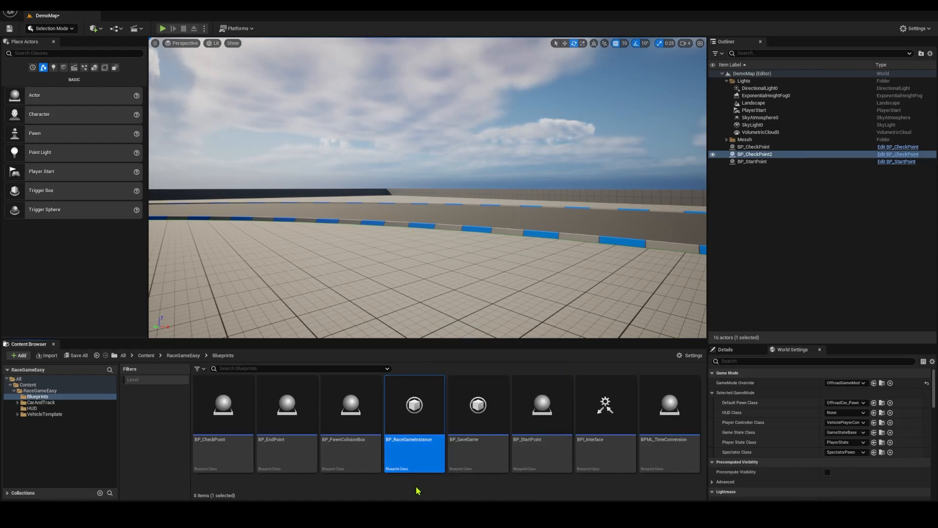
pyautogui.moveTo(412, 403)
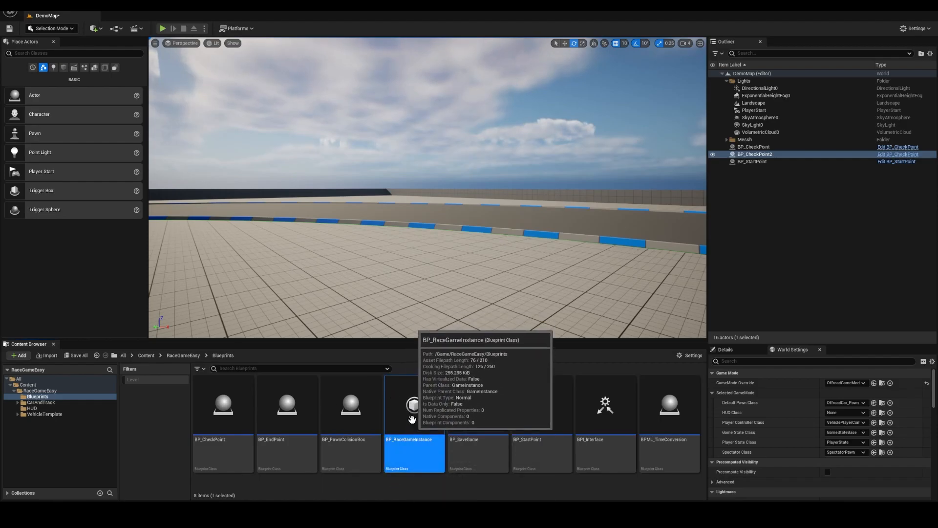
pyautogui.moveTo(412, 487)
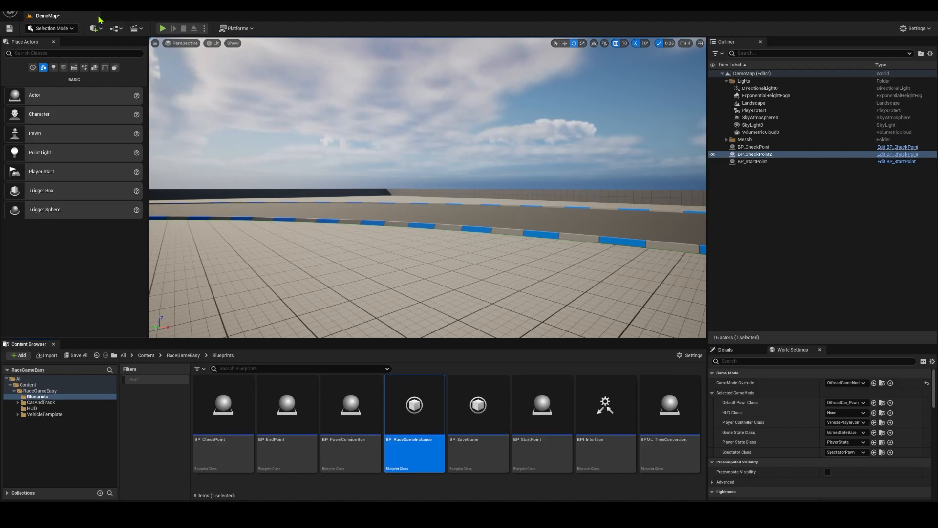
pyautogui.click(18, 16)
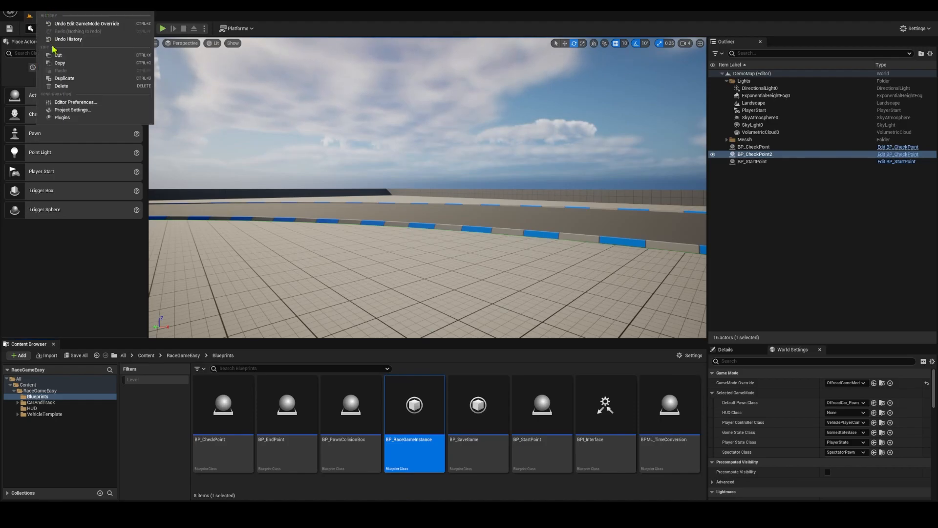
pyautogui.moveTo(72, 109)
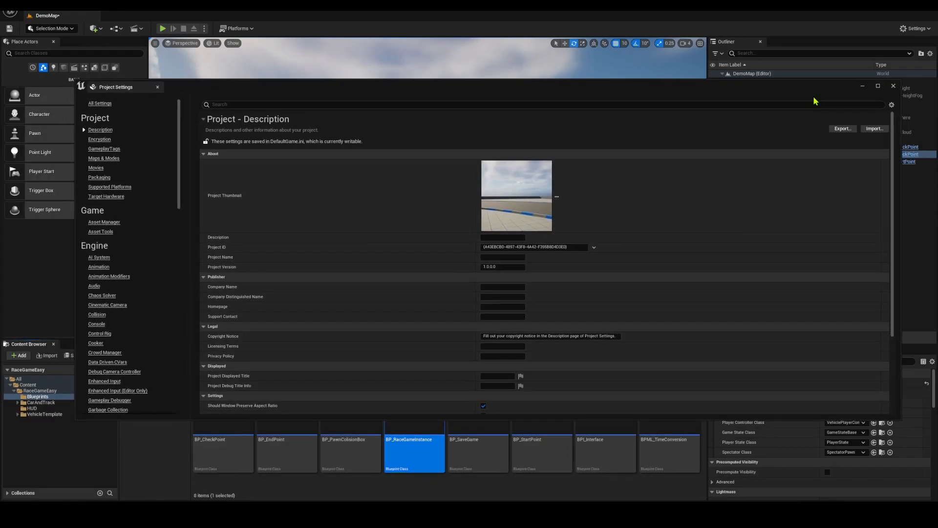
# Step: Search 'instance' and set the Game Instance Class to BP_RaceGameInstance
pyautogui.write('ini')
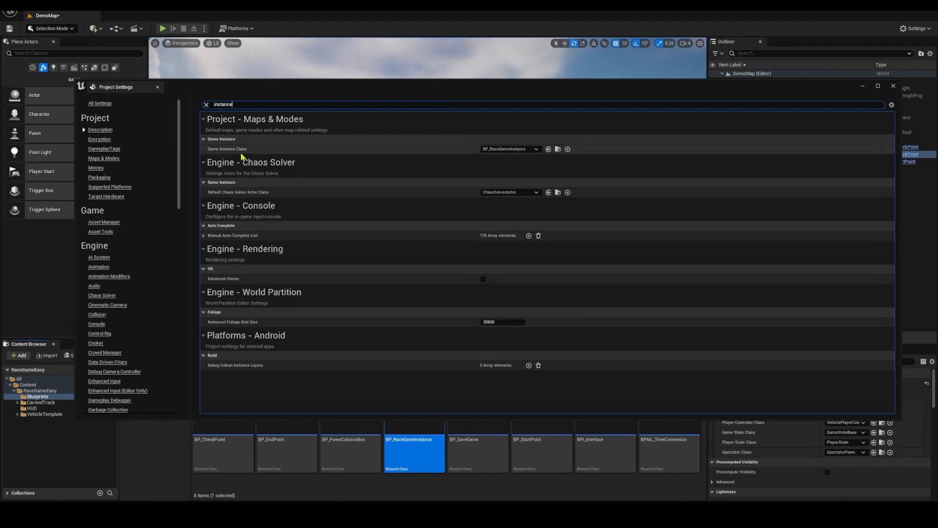
pyautogui.click(509, 148)
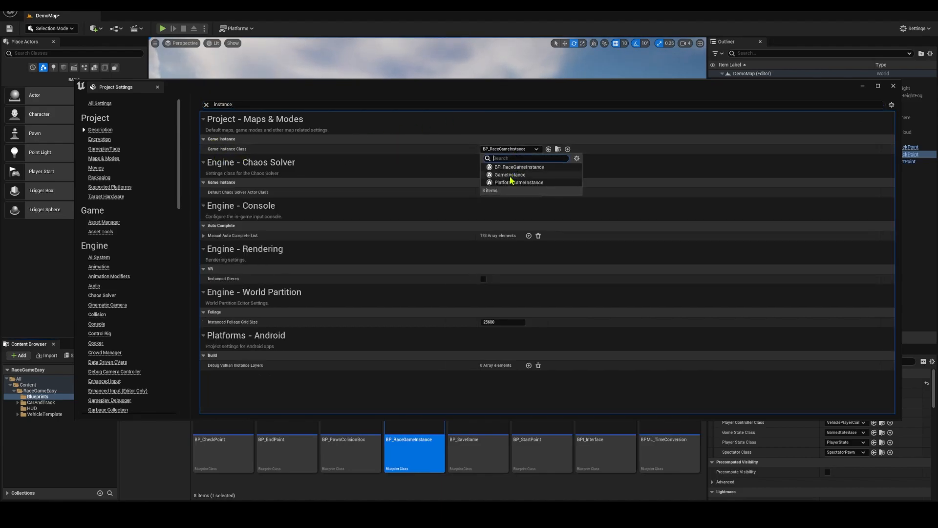
pyautogui.moveTo(509, 174)
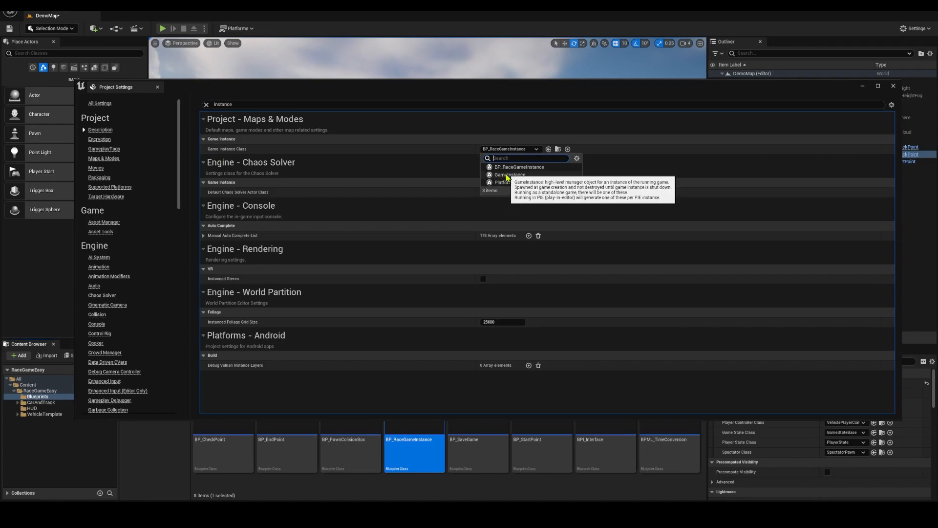
pyautogui.click(518, 167)
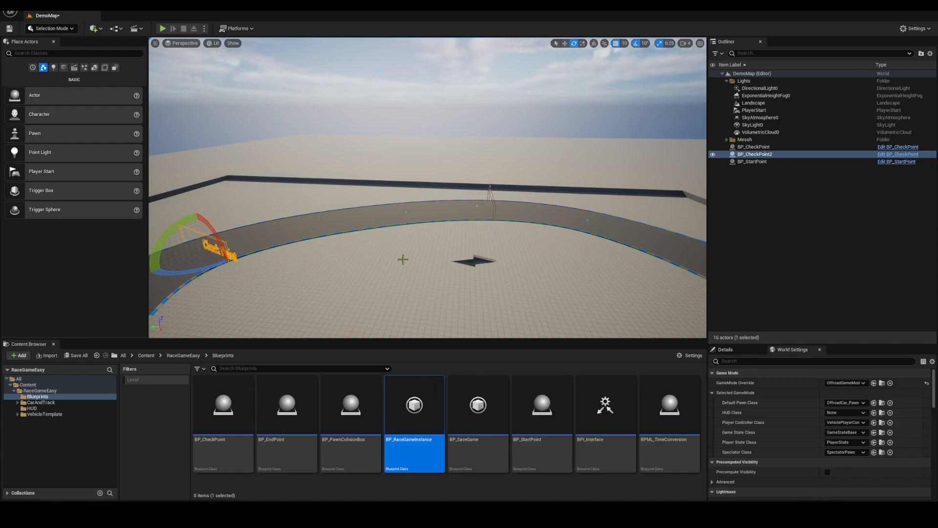
pyautogui.moveTo(287, 431)
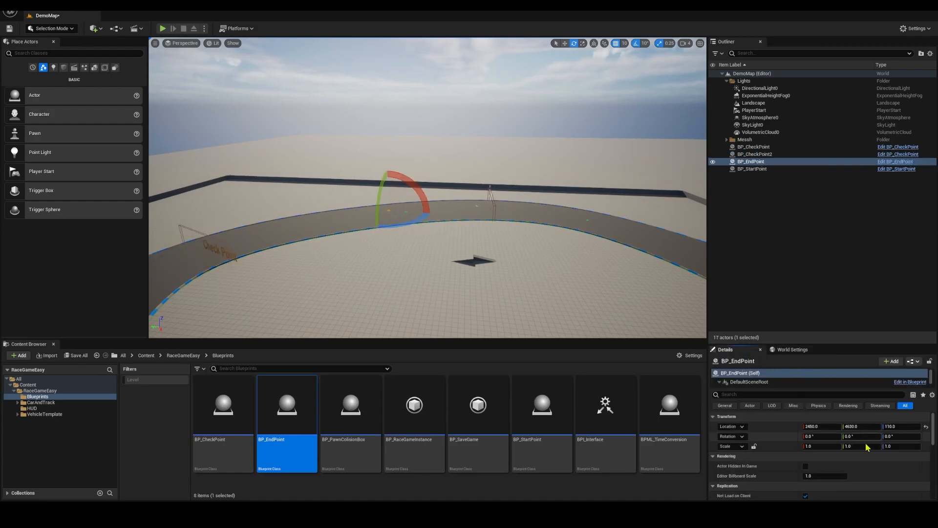
# Step: Place BP_EndPoint across the track, rotated about -110° with scale 1, 32, 16
pyautogui.write('32')
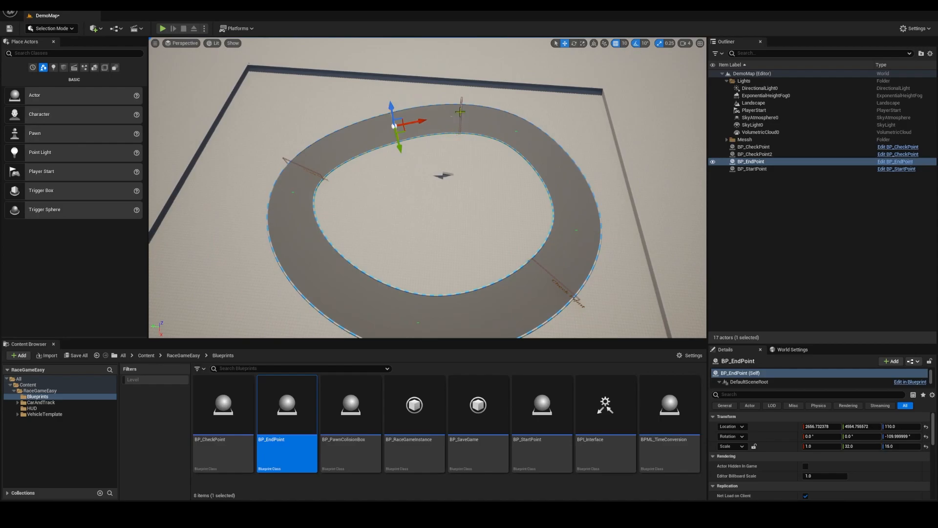
pyautogui.moveTo(347, 305)
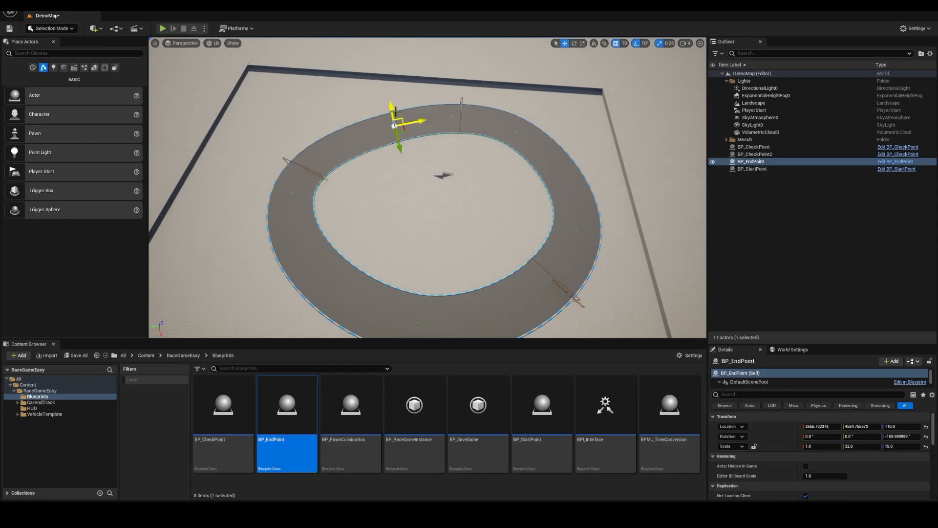
pyautogui.moveTo(163, 28)
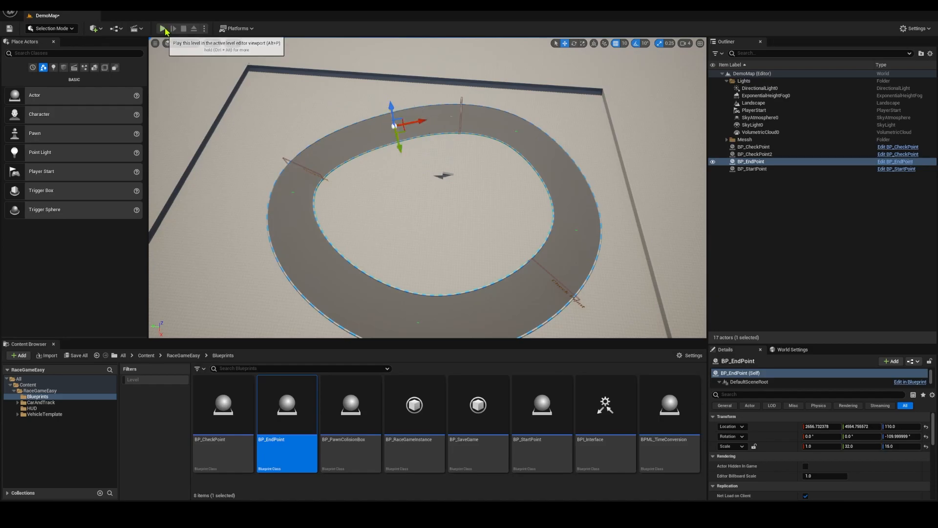
# Step: Play the level, drive a lap past the end point, then stop back to the editor
pyautogui.click(165, 28)
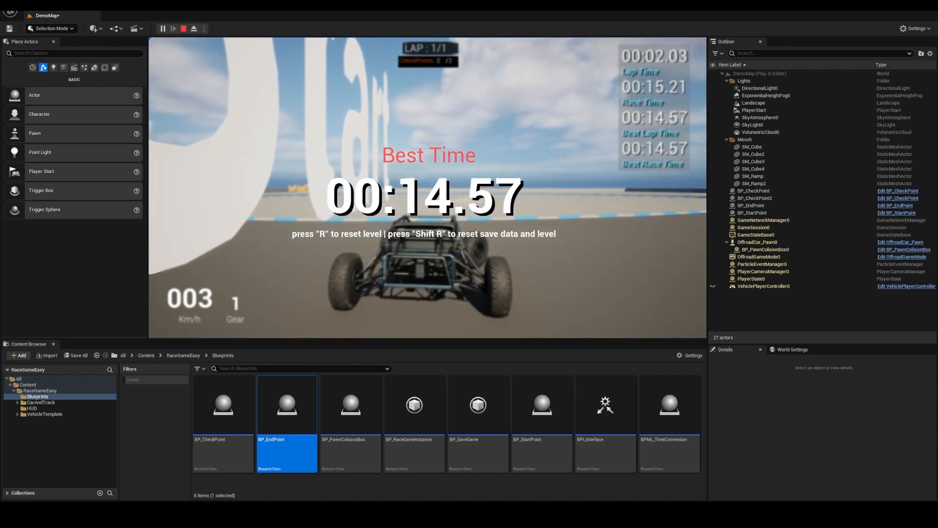
pyautogui.moveTo(183, 28)
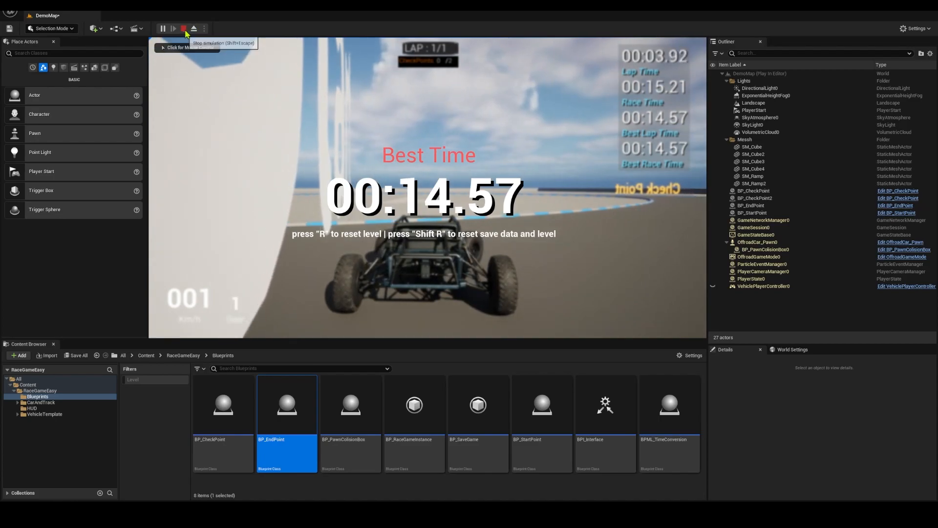
pyautogui.click(184, 29)
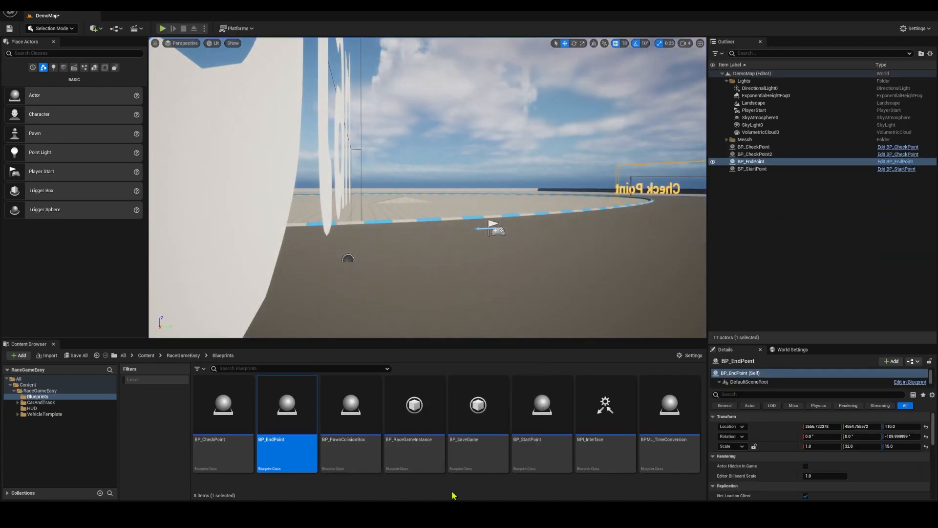
# Step: Browse the RaceGameEasy HUD widgets, return to Blueprints, and launch play mode again
pyautogui.click(183, 354)
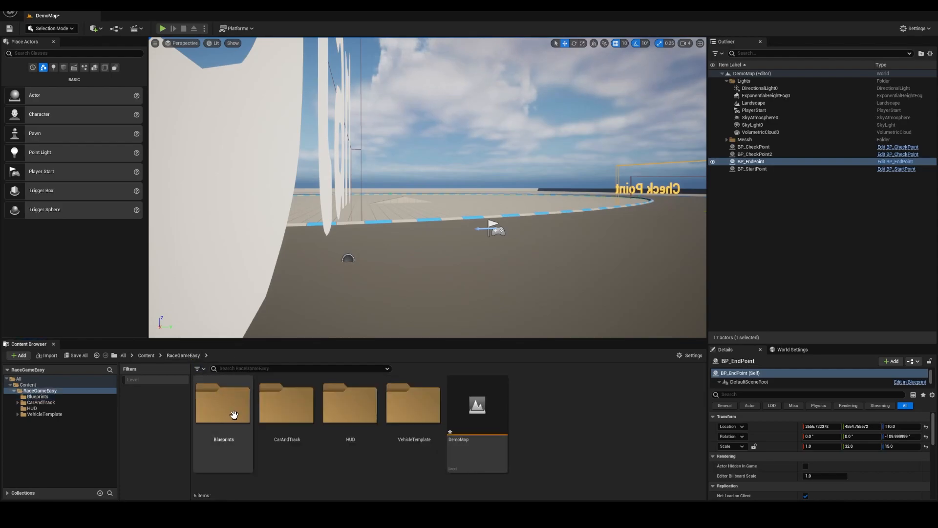
pyautogui.click(350, 404)
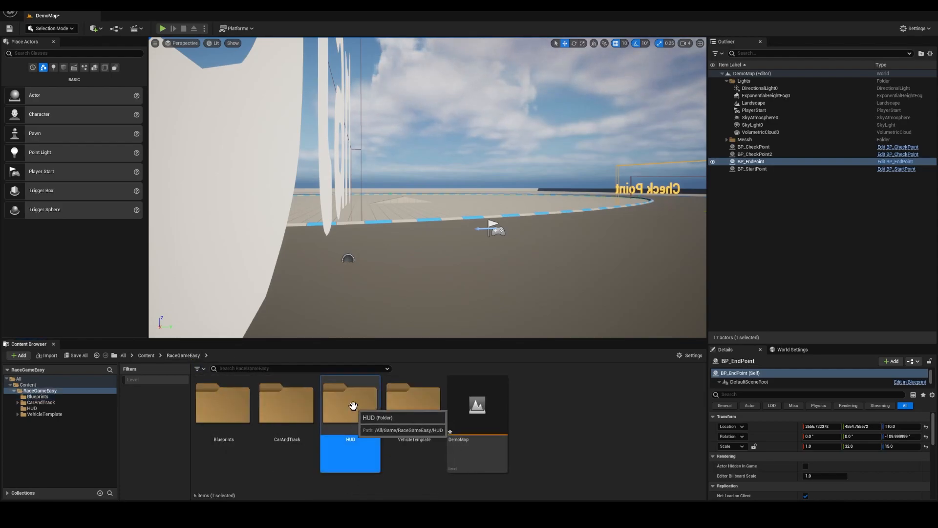
pyautogui.doubleClick(349, 404)
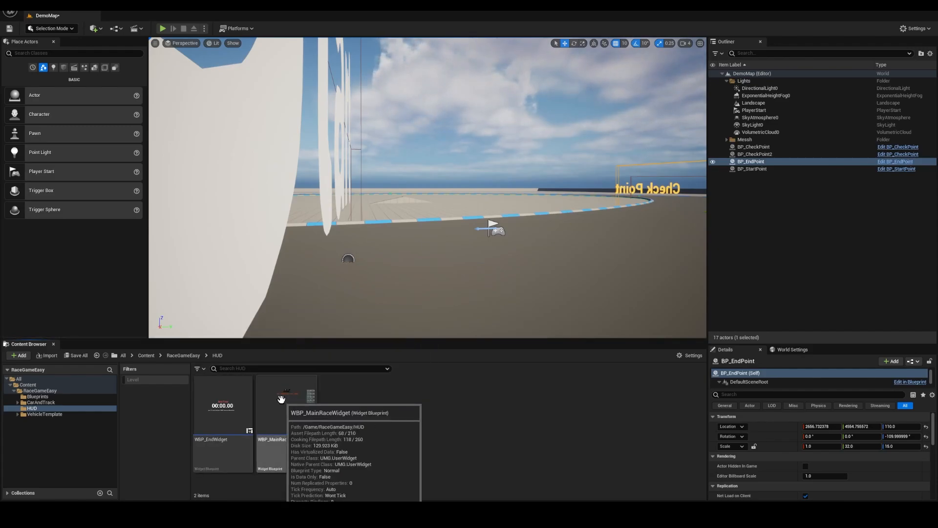
pyautogui.moveTo(191, 359)
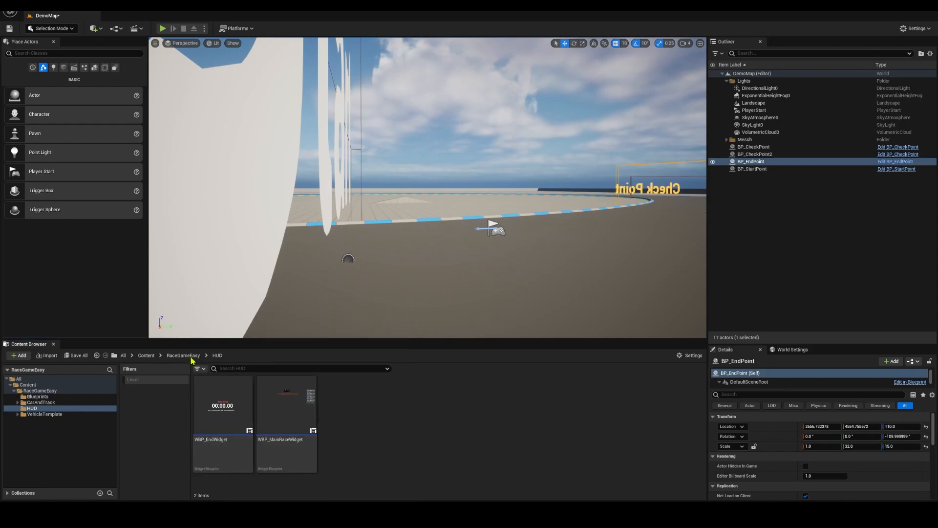
pyautogui.click(36, 396)
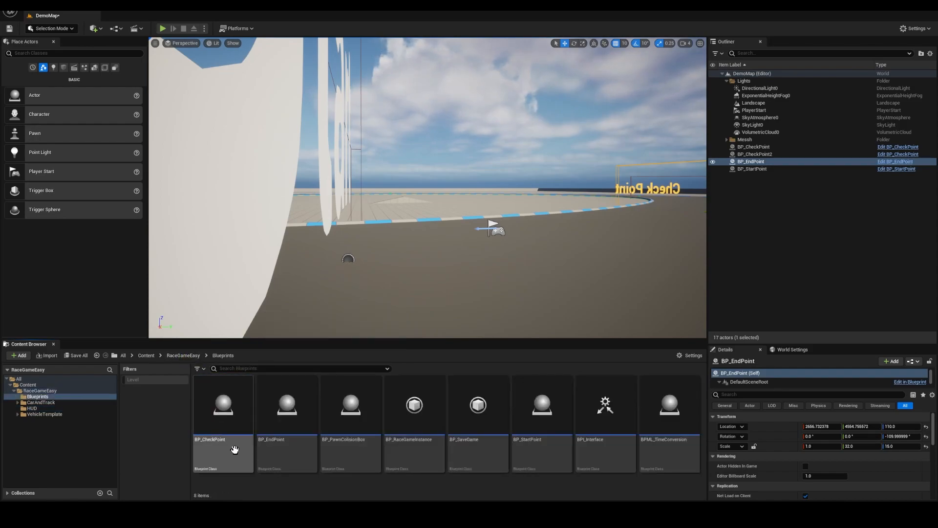
pyautogui.moveTo(686, 424)
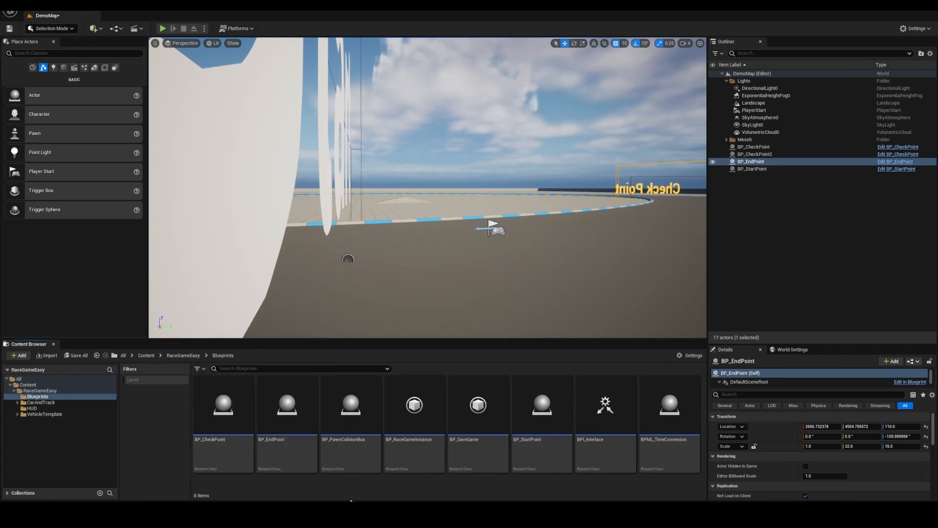
pyautogui.moveTo(533, 495)
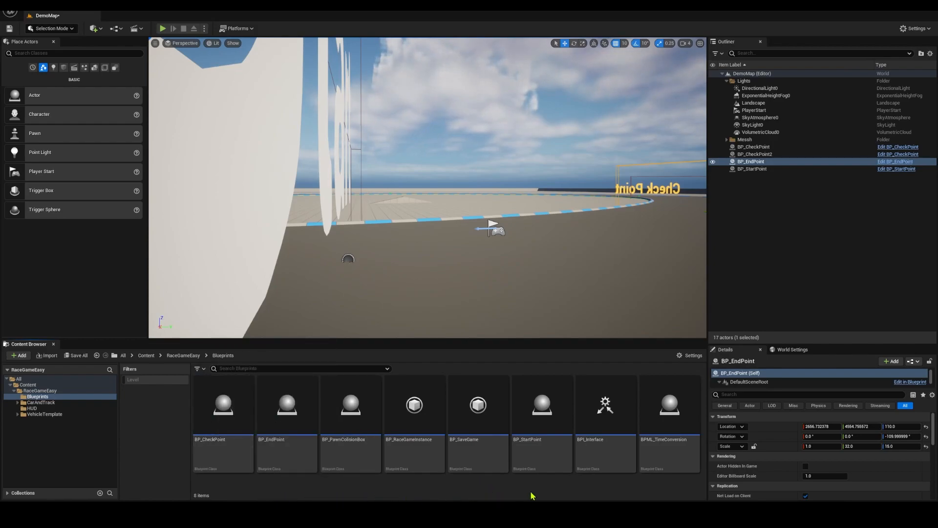
pyautogui.moveTo(287, 413)
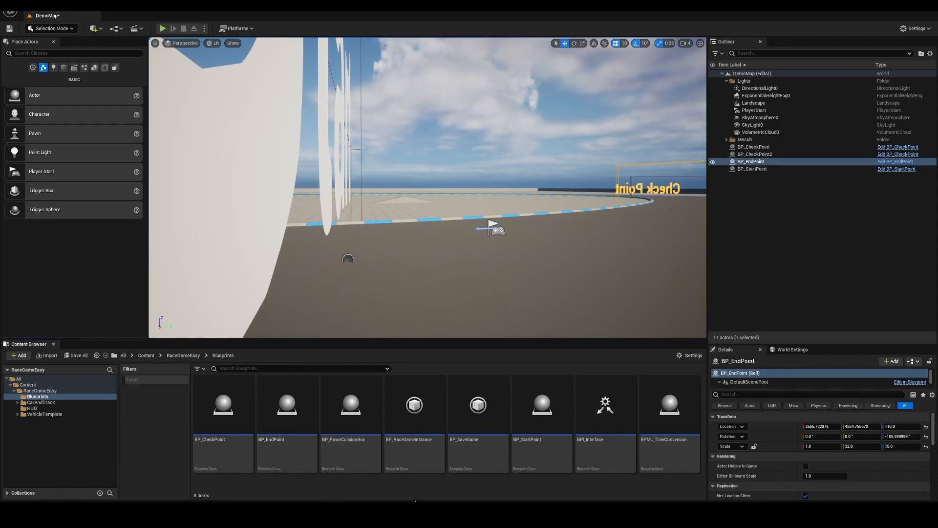
pyautogui.moveTo(414, 404)
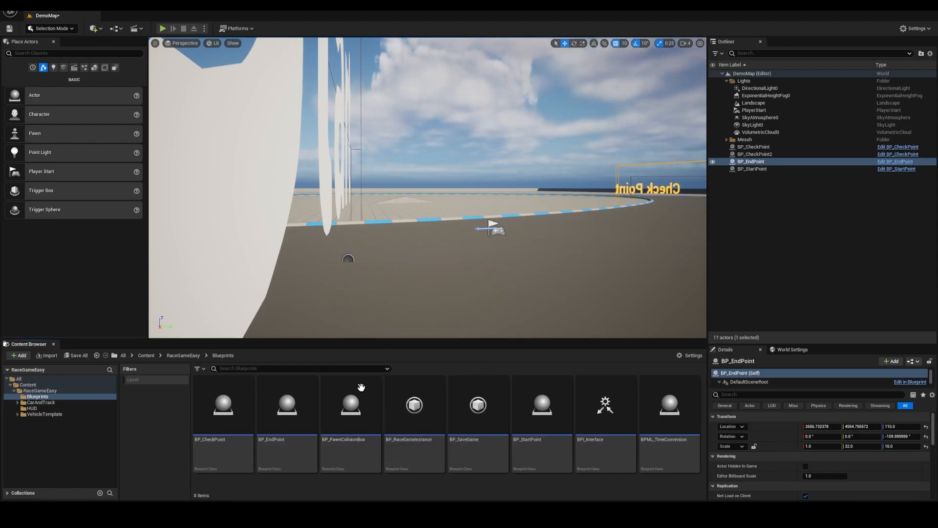
pyautogui.moveTo(350, 404)
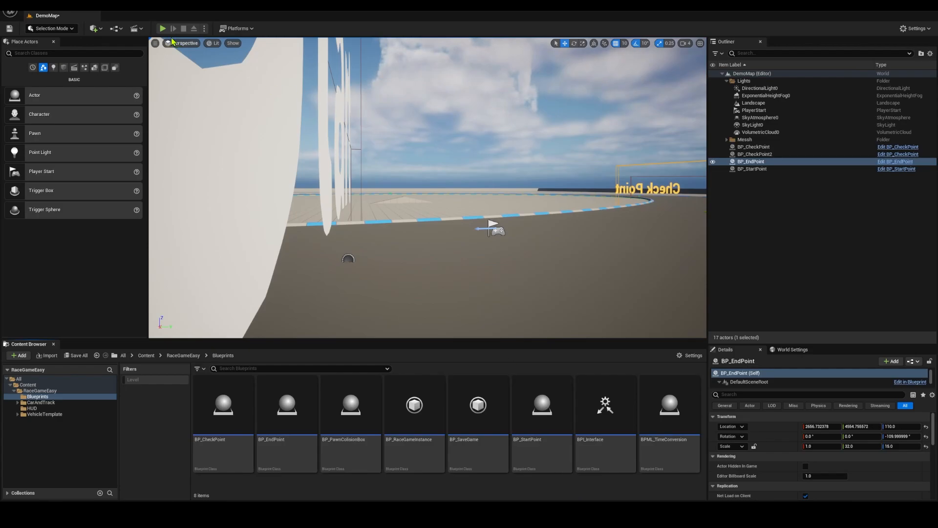
pyautogui.click(162, 28)
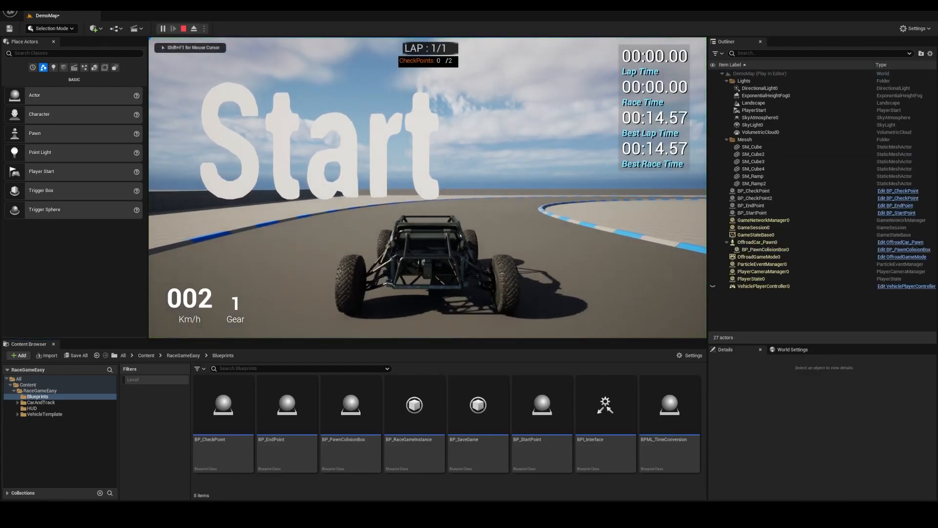